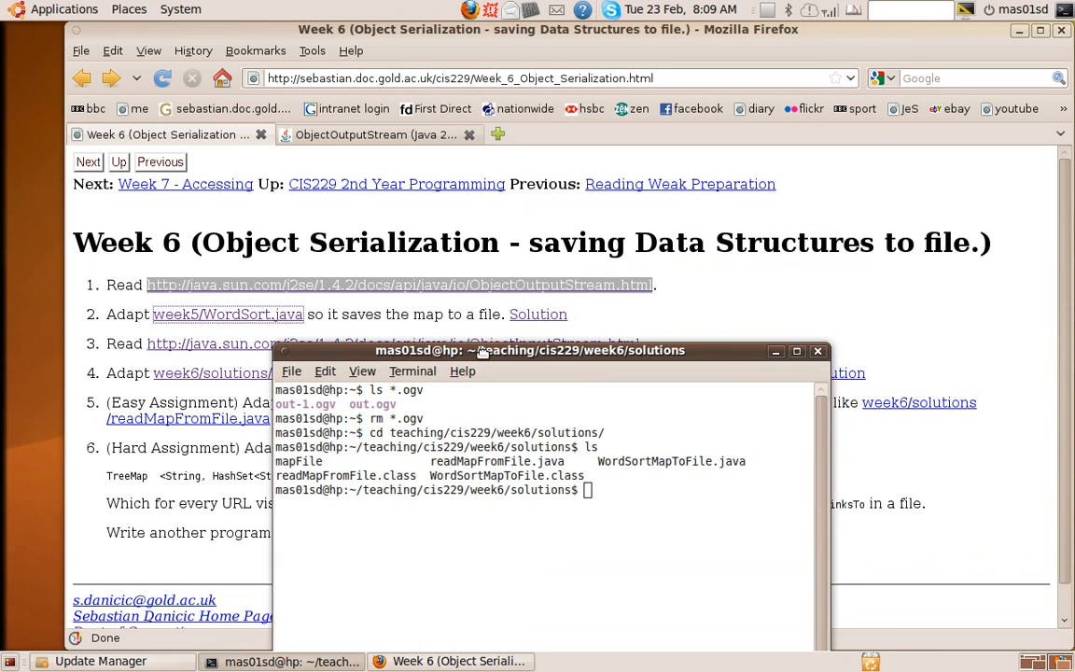
- Move the terminal aside to uncover the week5/WordSort.java link and bring up its context menu
drag(532, 350, 634, 200)
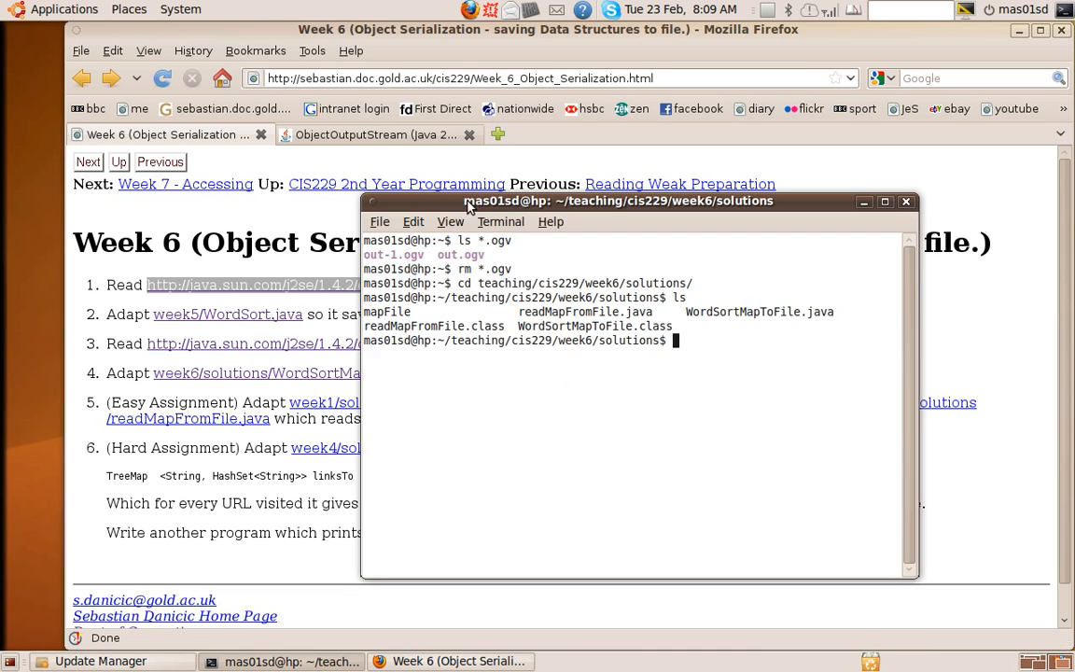
drag(616, 201, 399, 364)
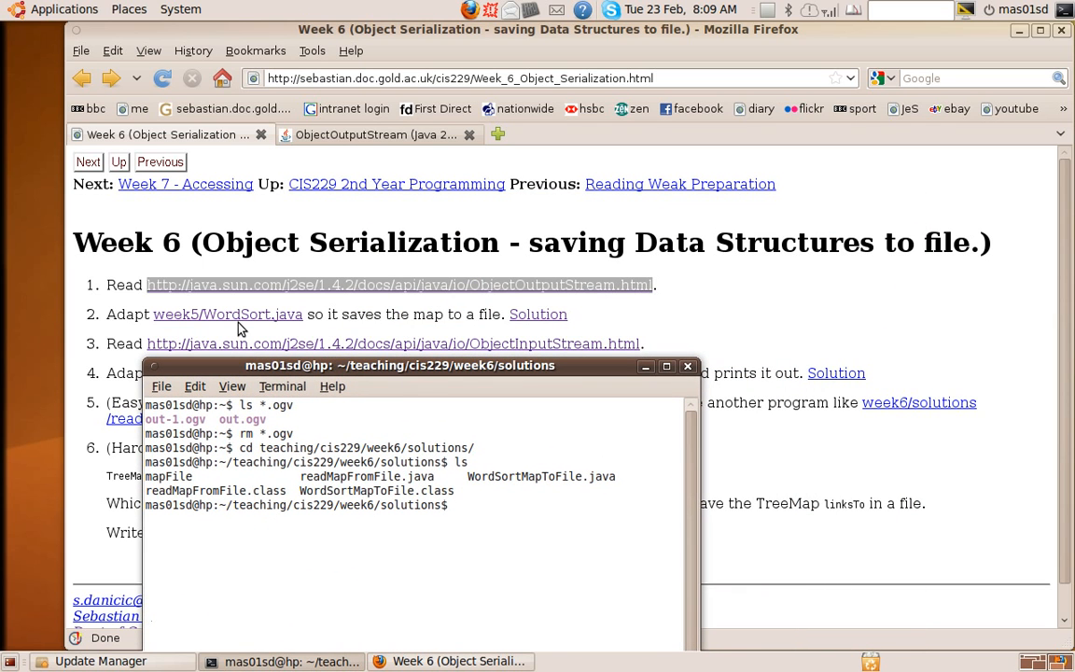
mouse_move(227, 314)
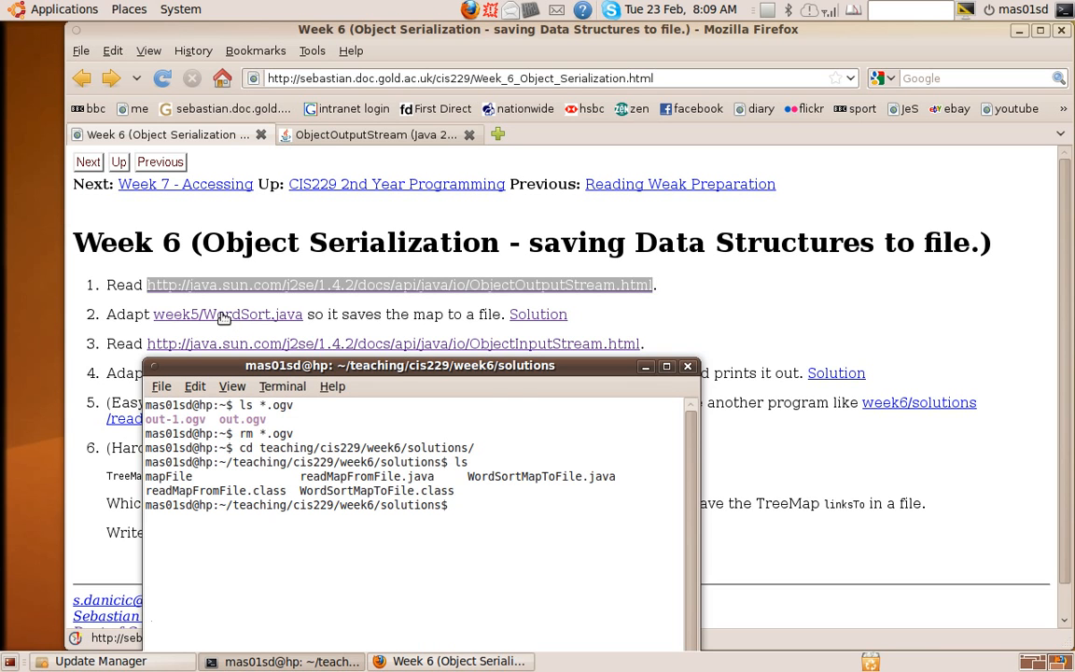
right_click(227, 313)
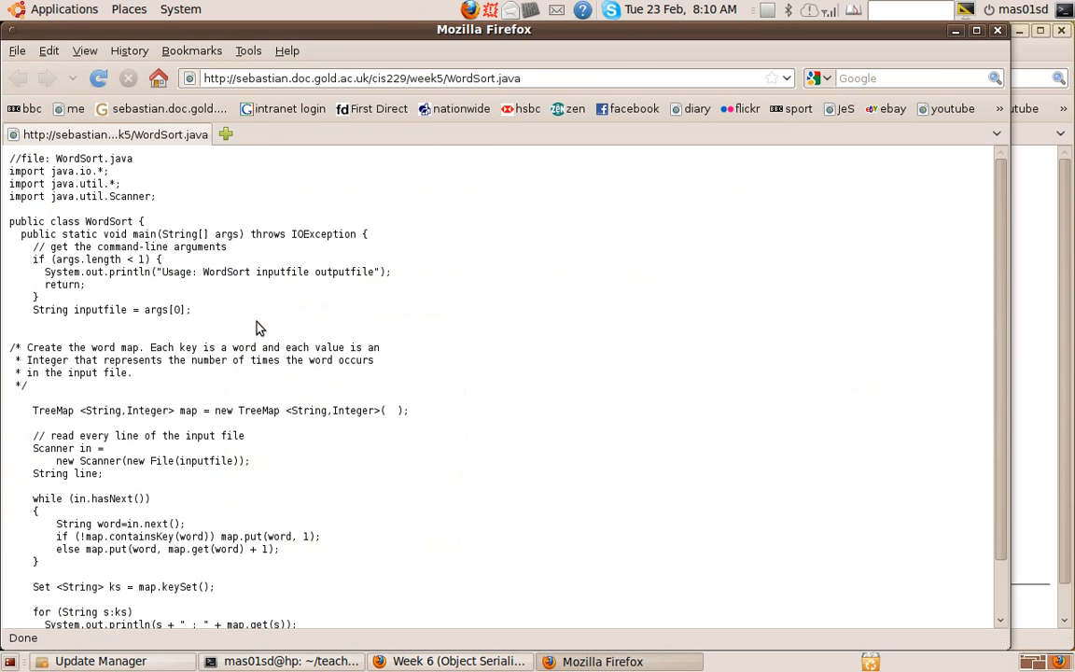
mouse_move(928, 283)
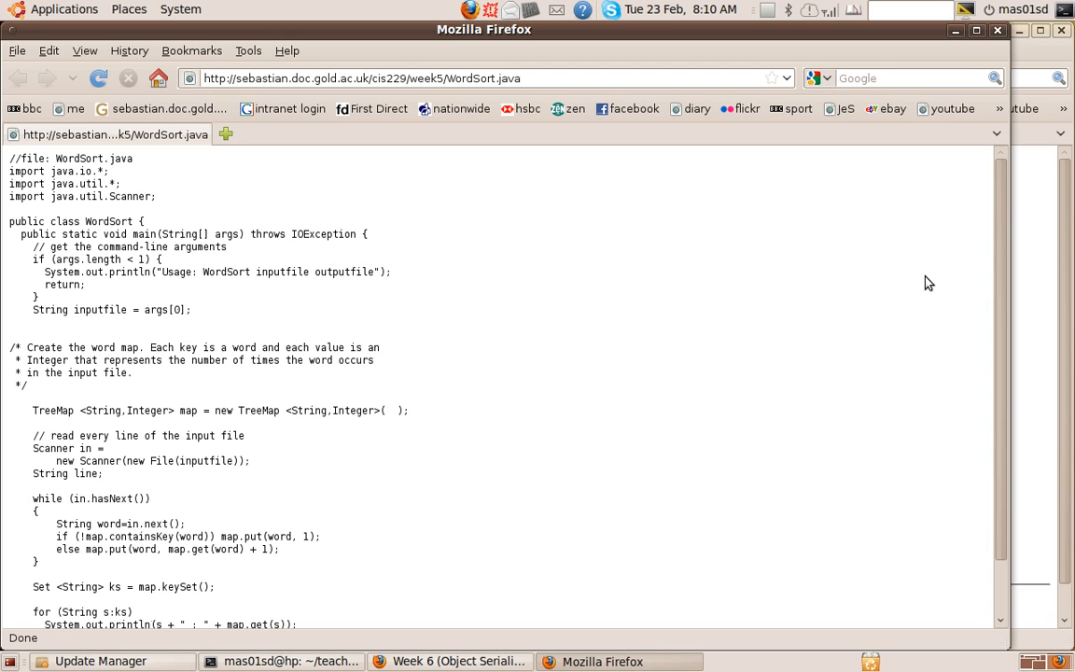
- Scroll through the week5 WordSort.java source in its new Firefox window
scroll(down, 3)
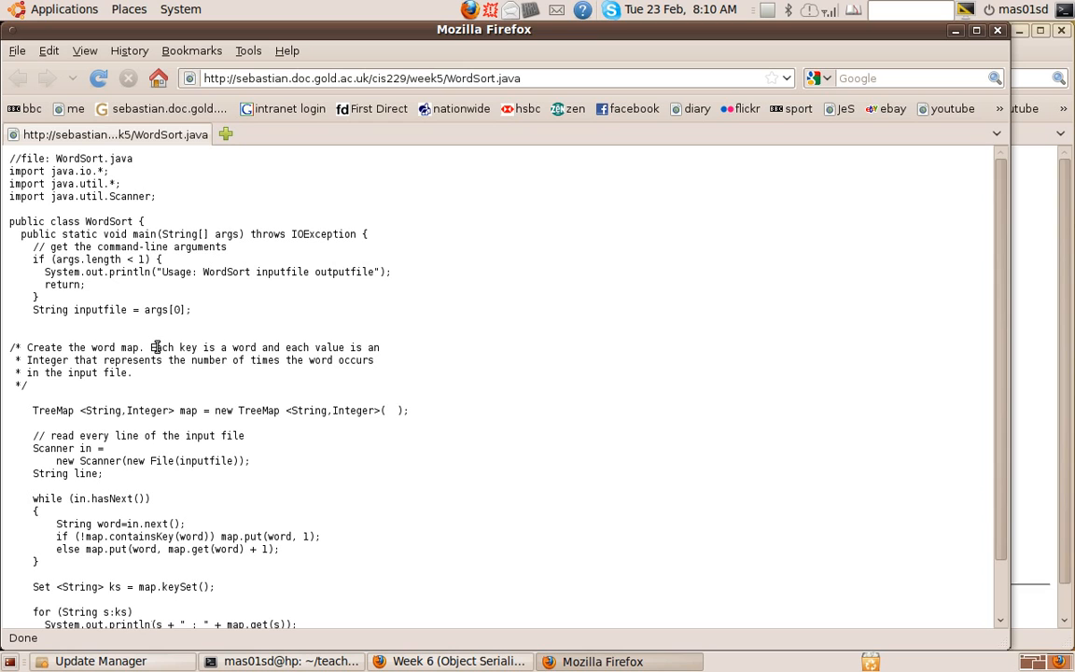
mouse_move(7, 307)
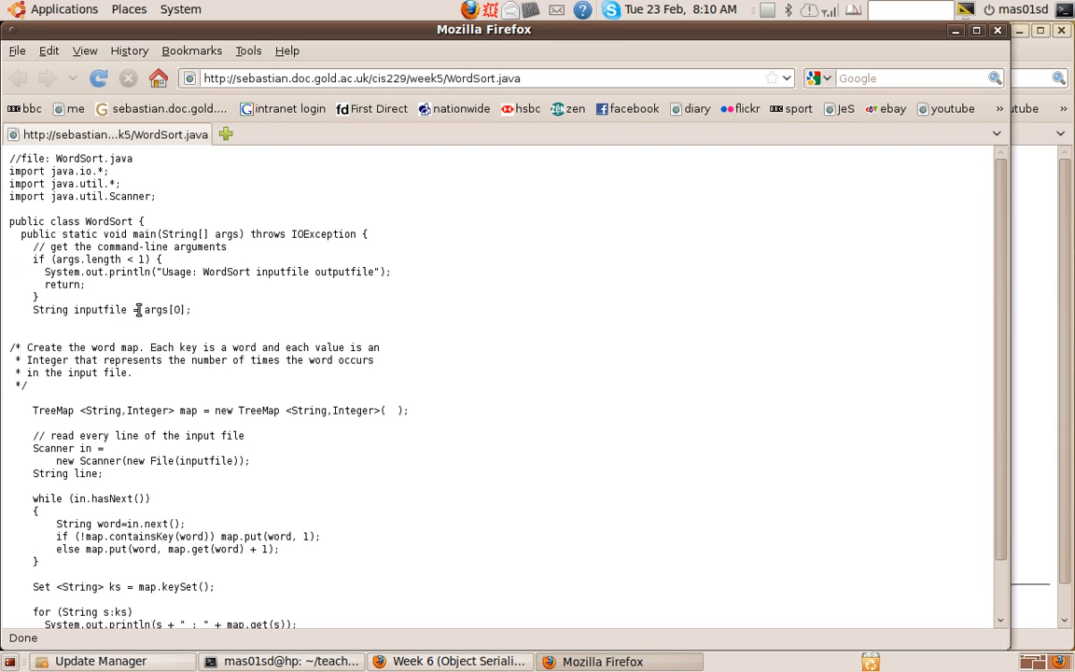
scroll(down, 3)
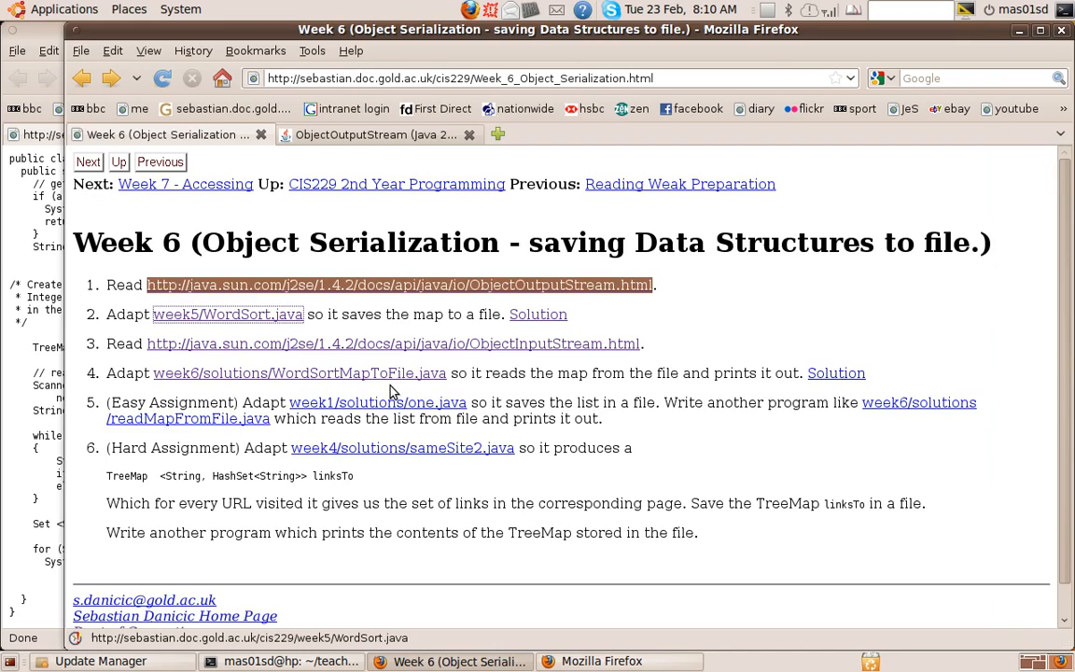
- Switch the terminal to the ../../week5 folder and compile WordSort.java
click(279, 660)
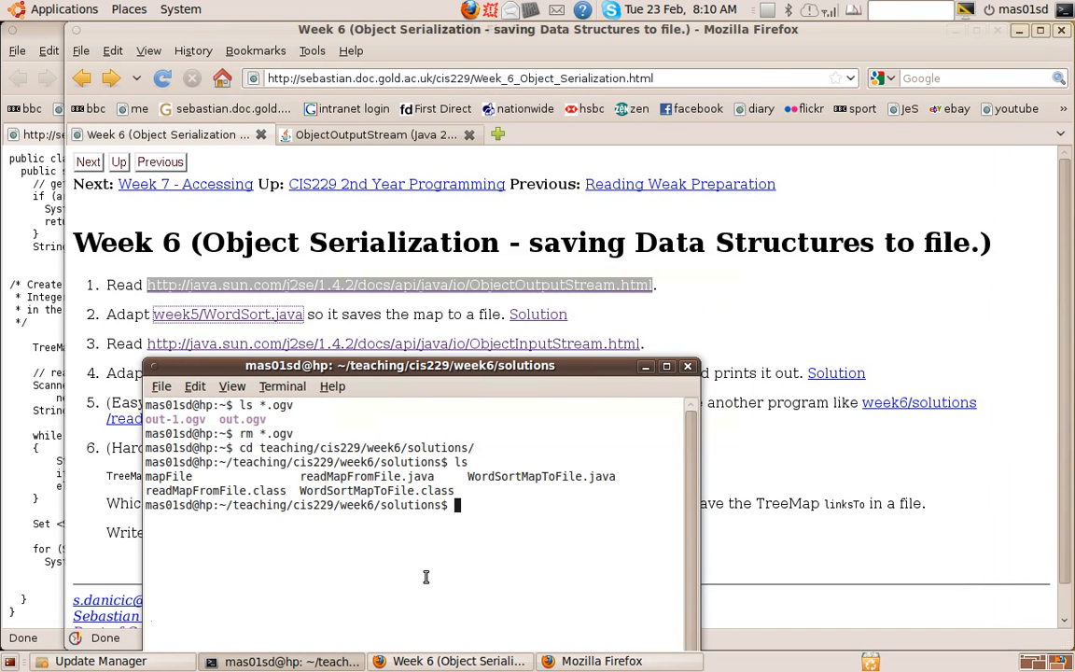
text(cd)
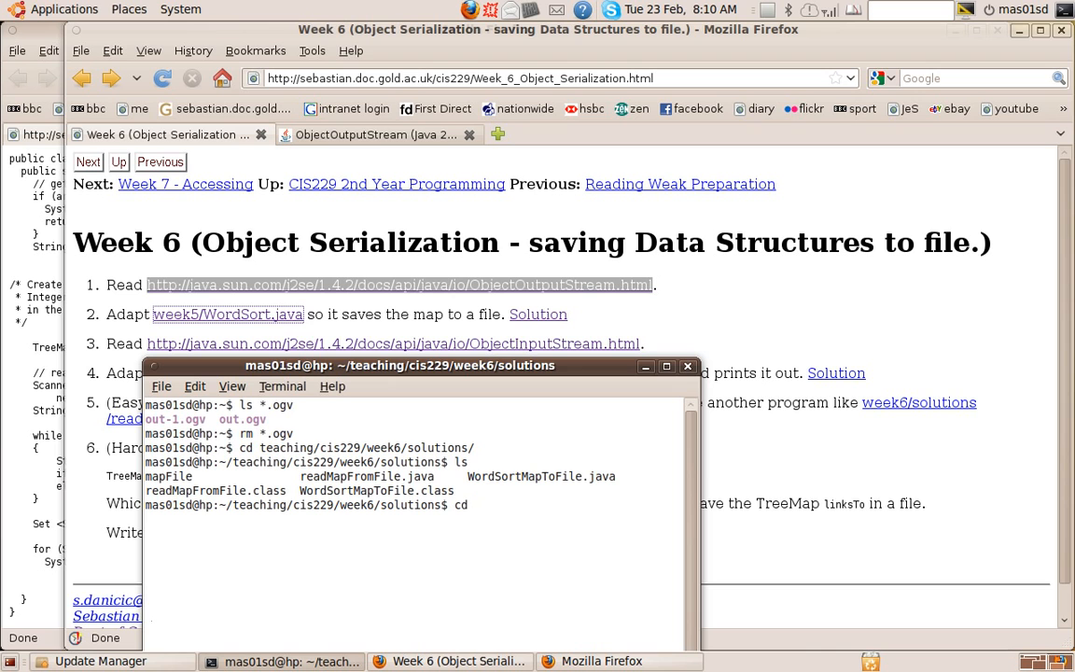
text(../../)
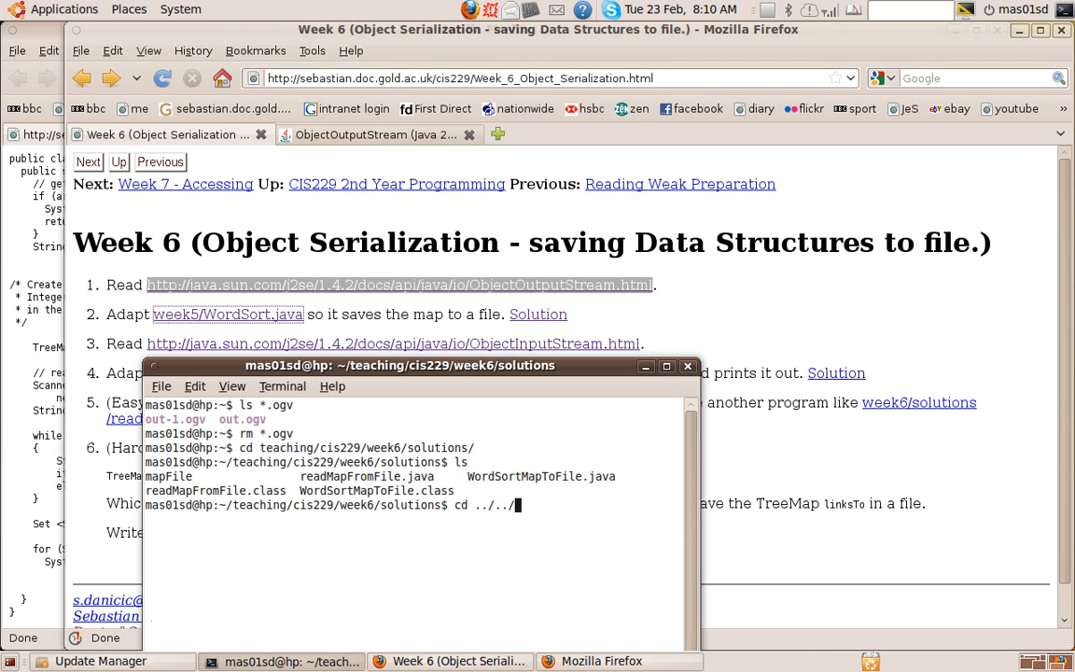
text(week5)
text(ls)
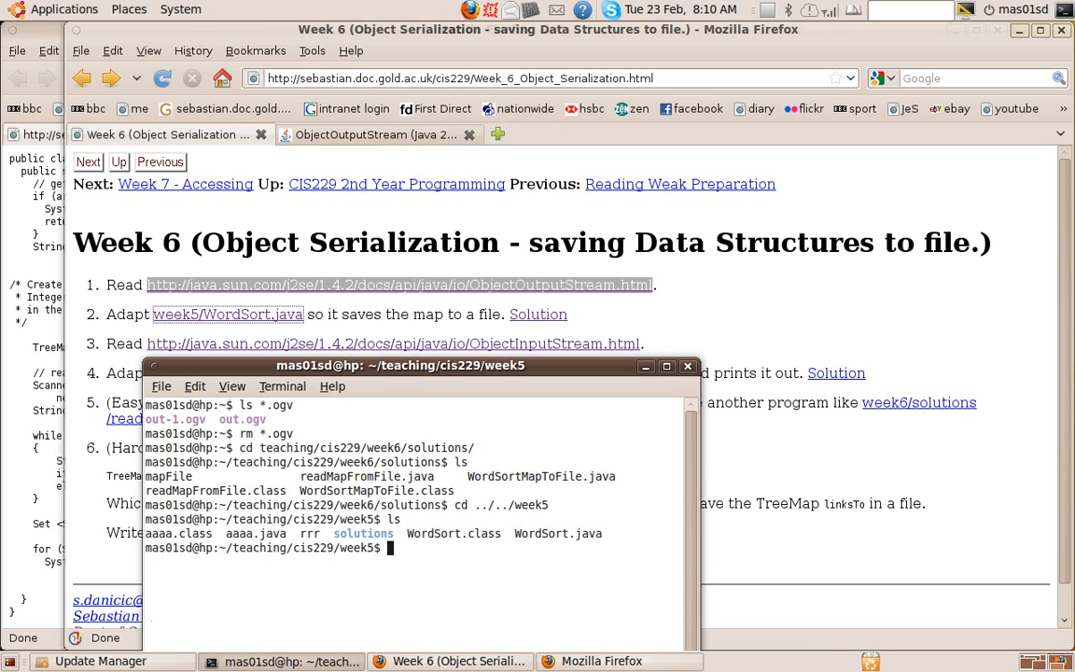
text(javac)
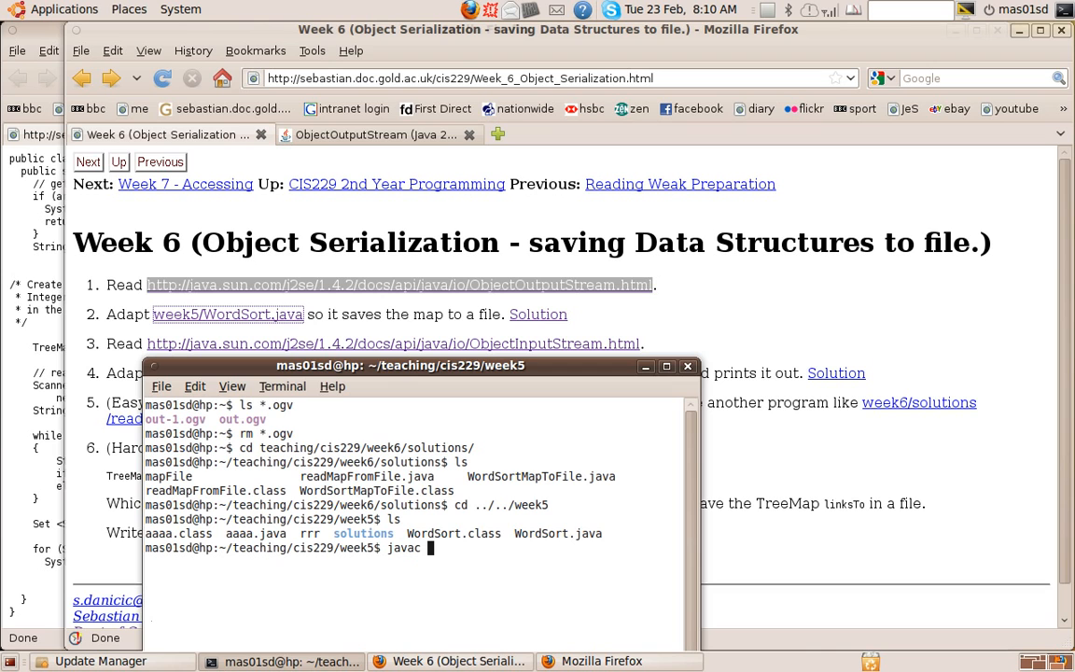
text(WordSort.java)
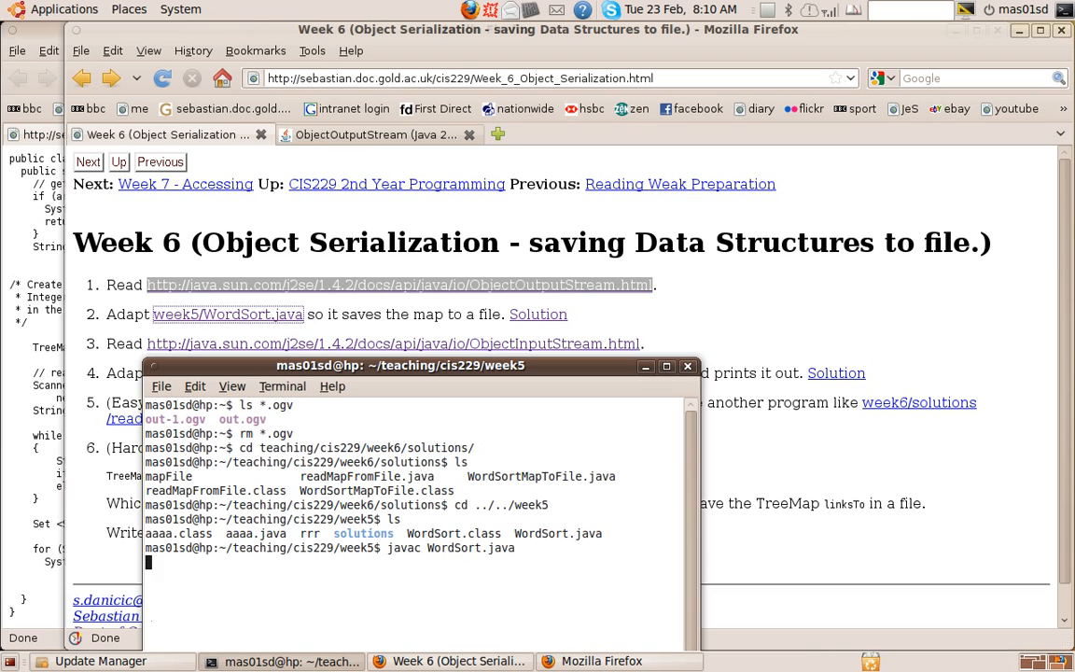
key(Return)
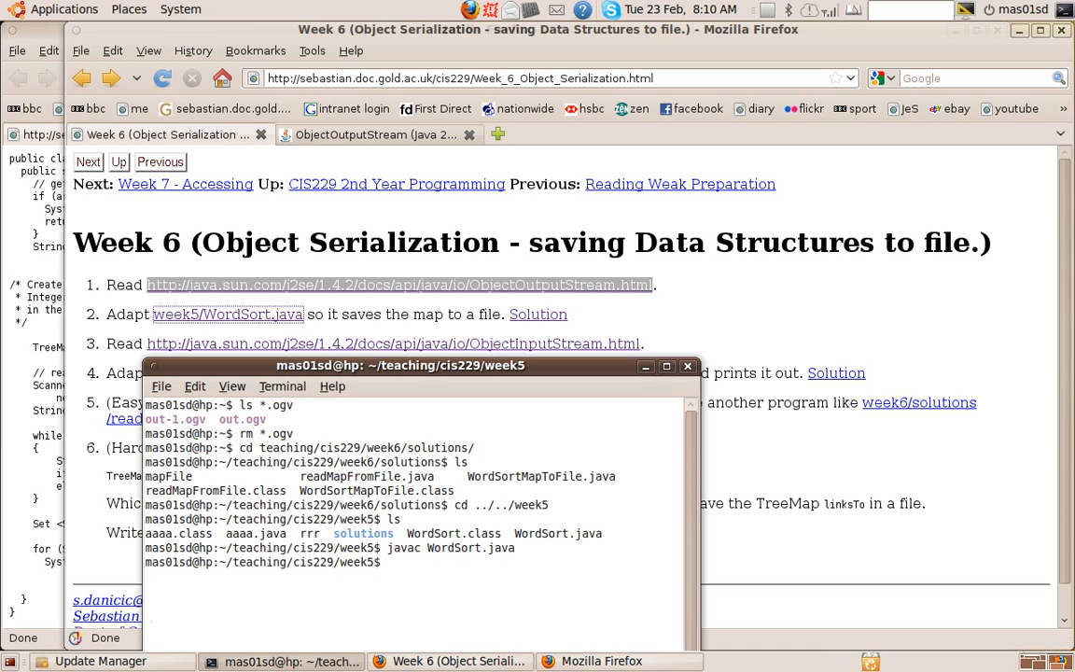
- Run 'java WordSort rrr' and raise the terminal to show all word counts
text(java W)
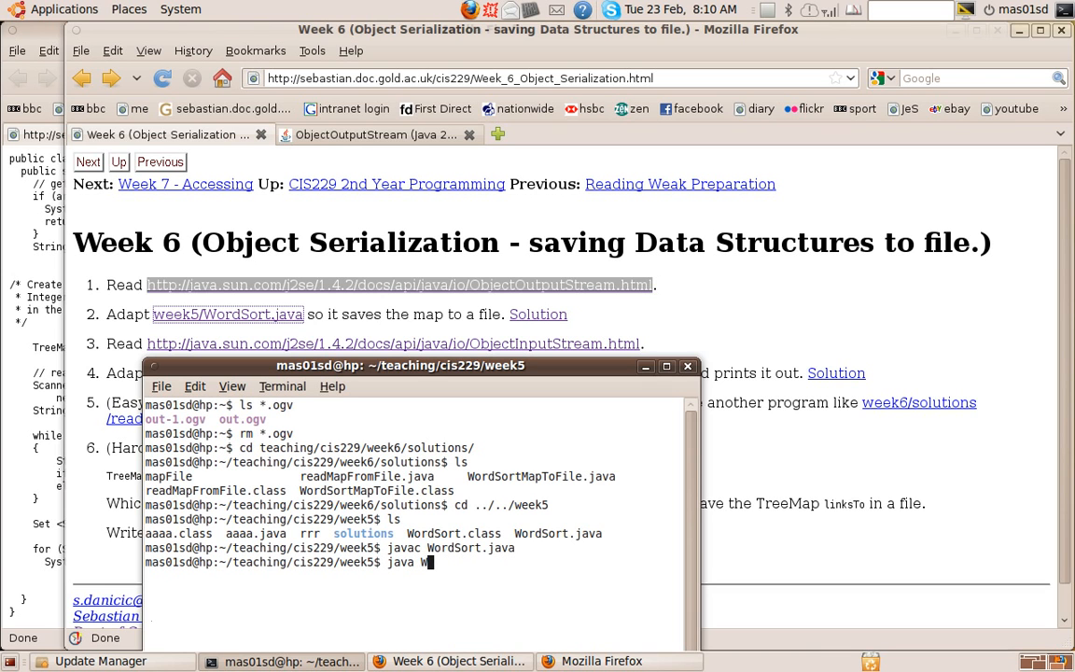
text(ordSort)
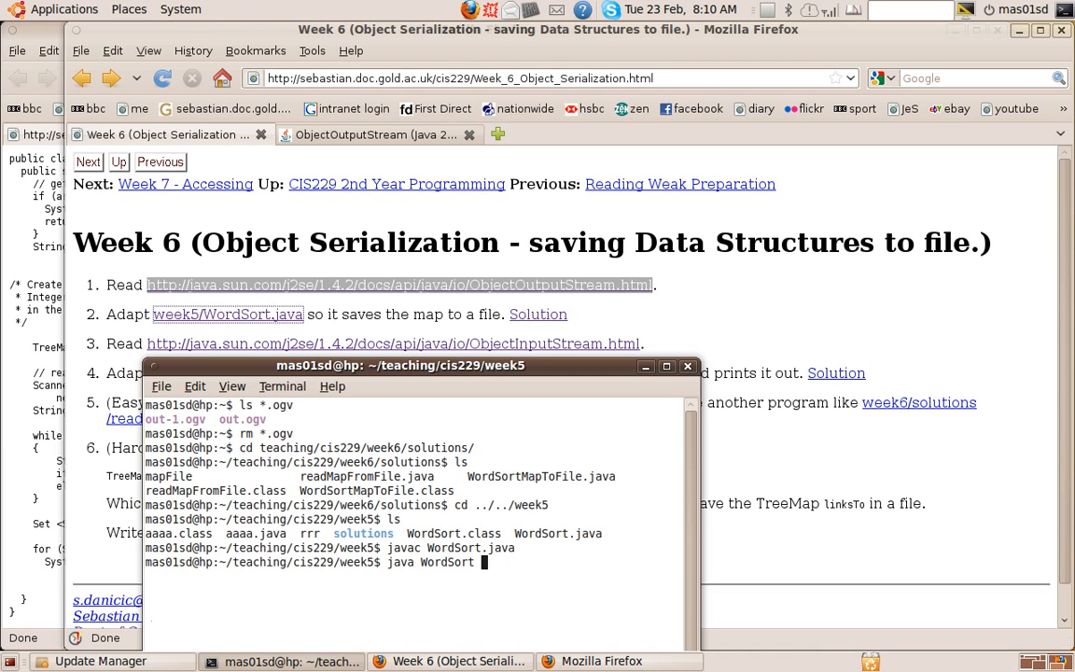
text(rrr)
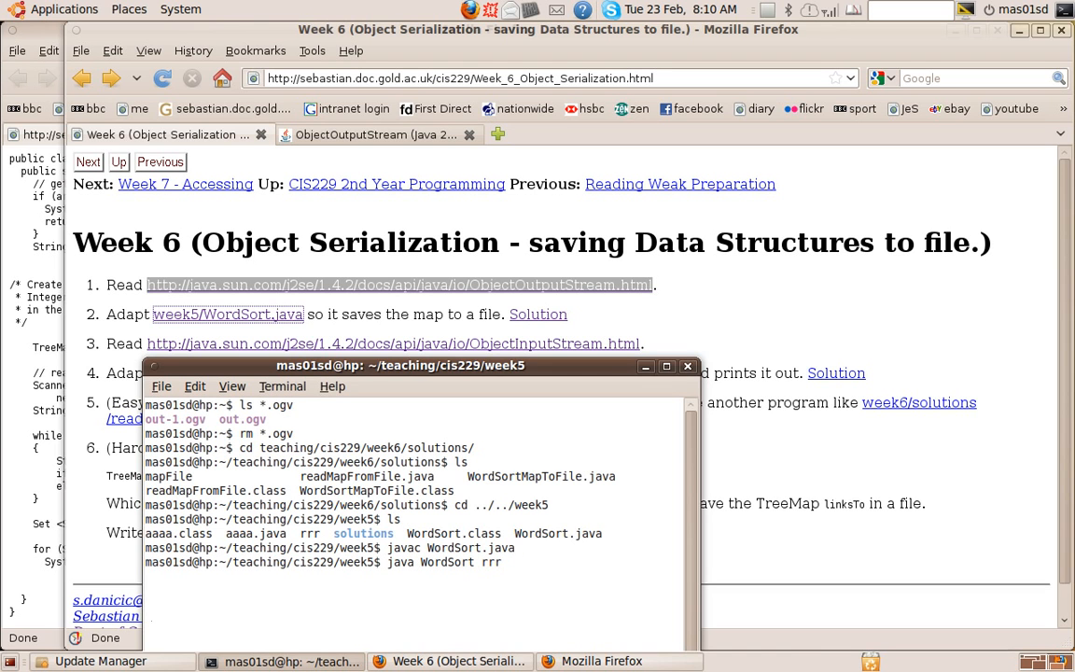
key(Return)
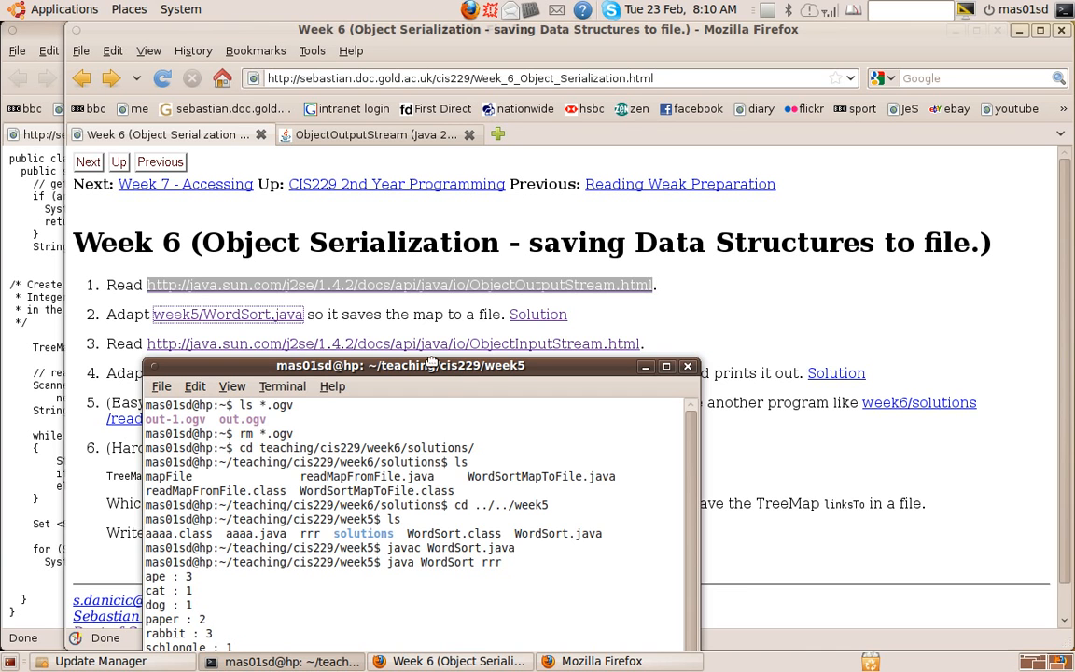
drag(399, 365, 411, 276)
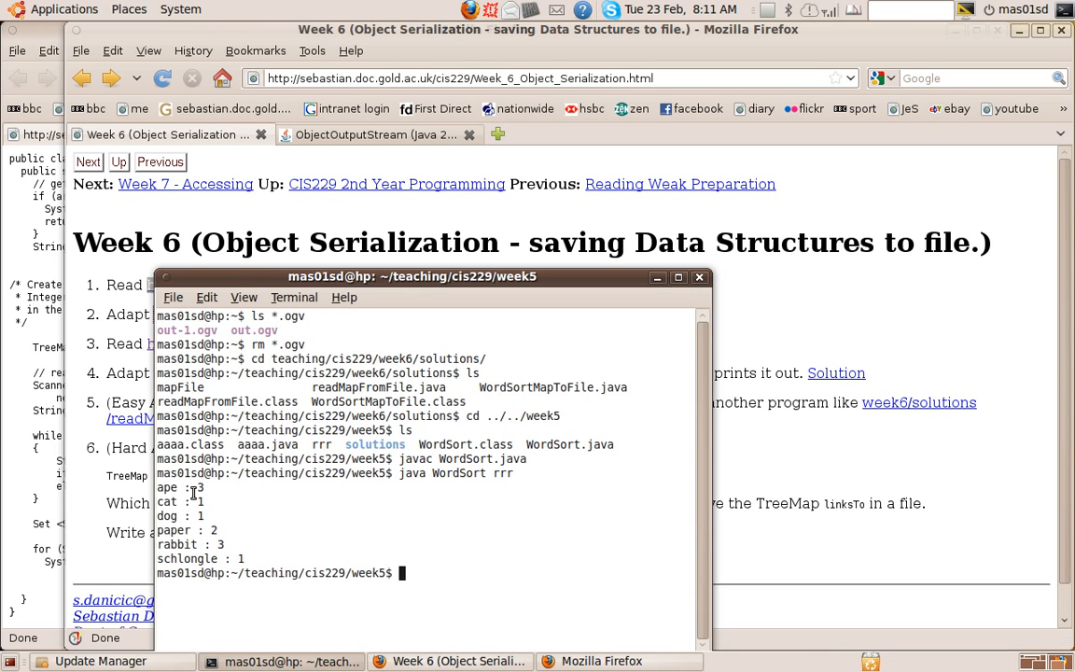
mouse_move(215, 492)
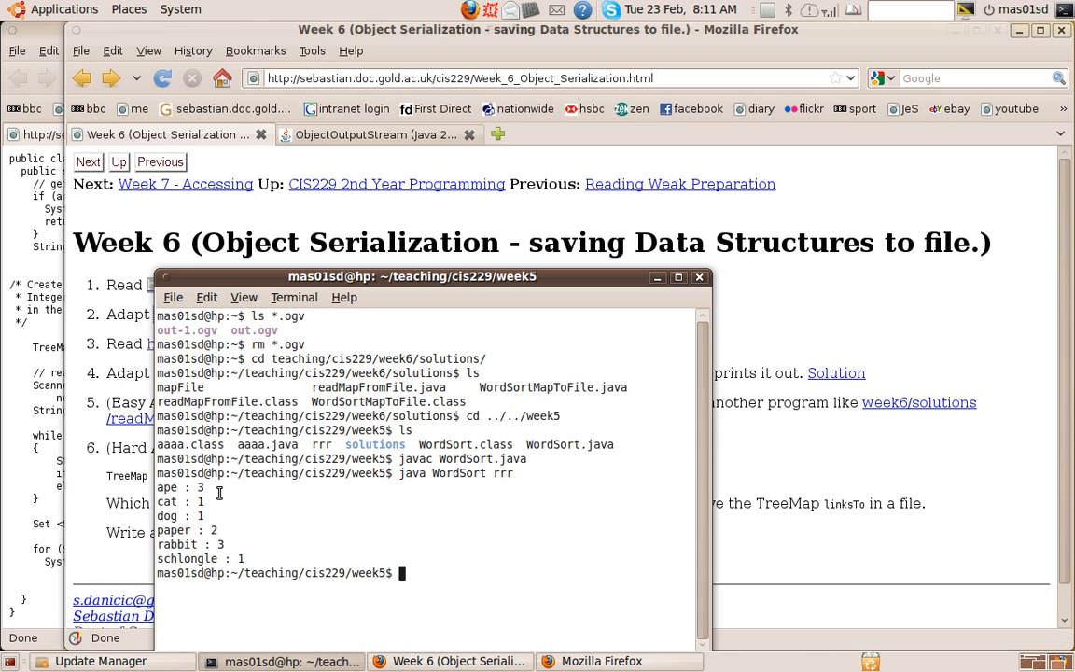
mouse_move(250, 538)
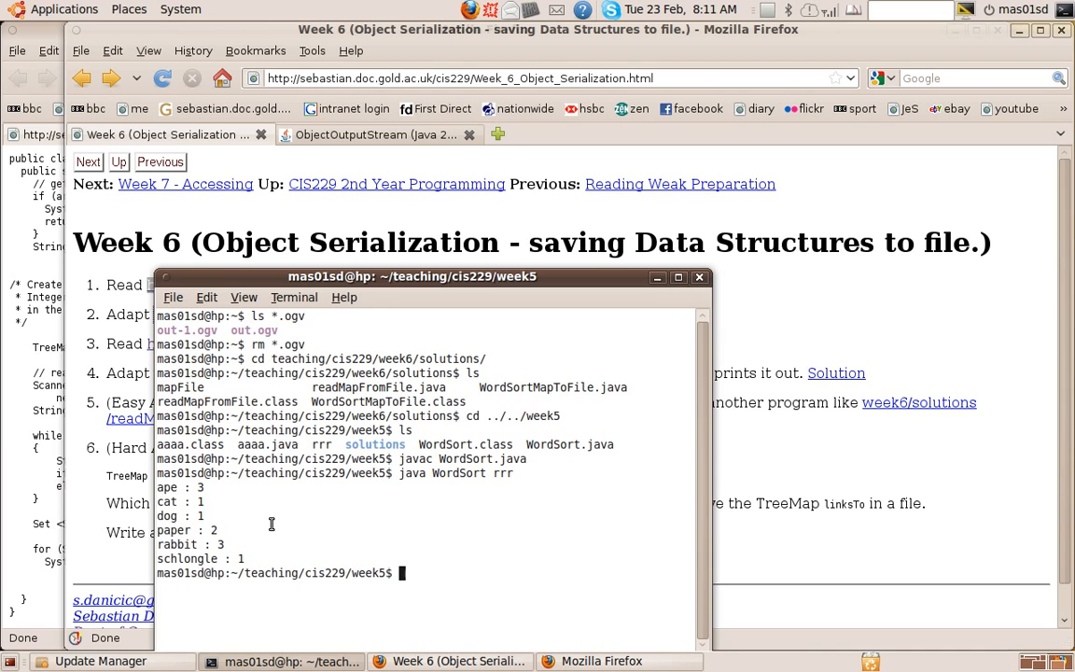
- Change the terminal directory back to ../week6
text(cd)
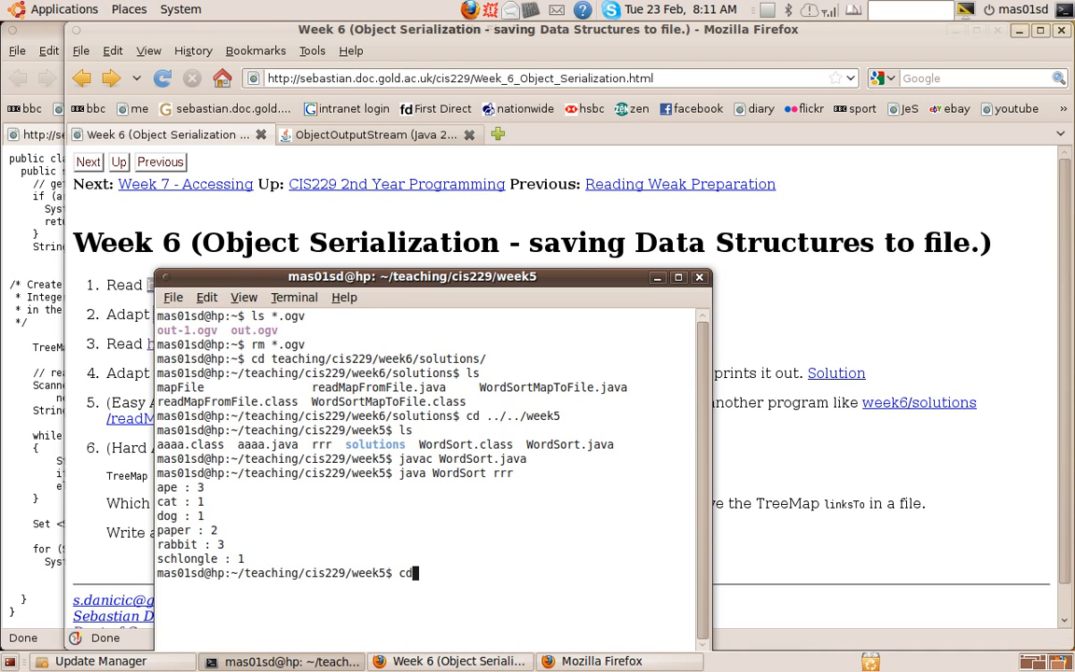
text(../week)
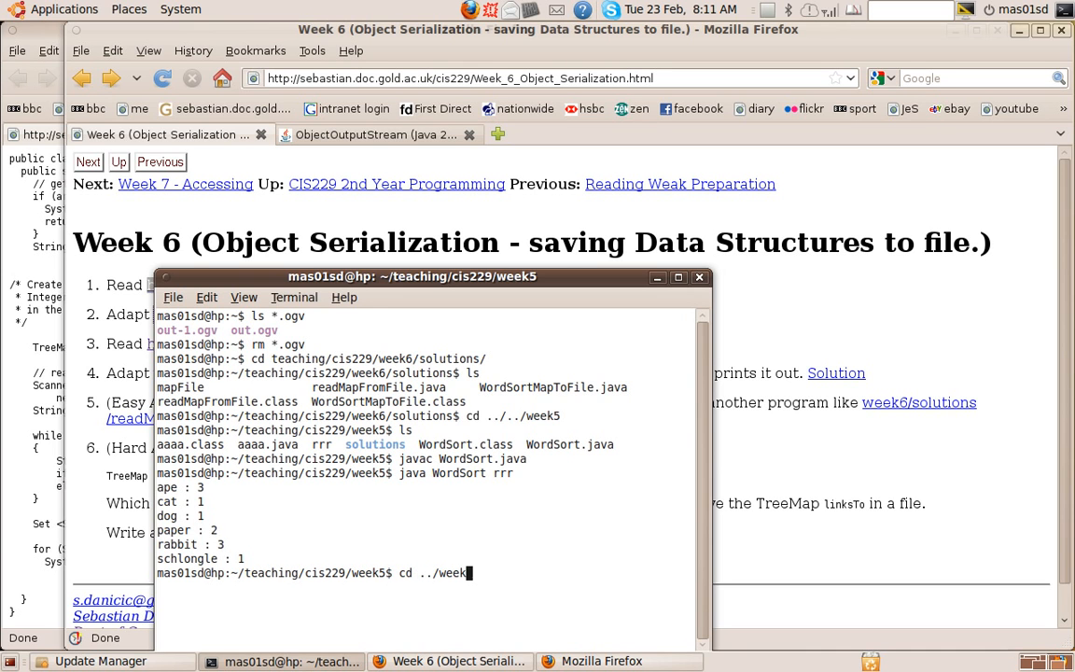
text(6/solutions/)
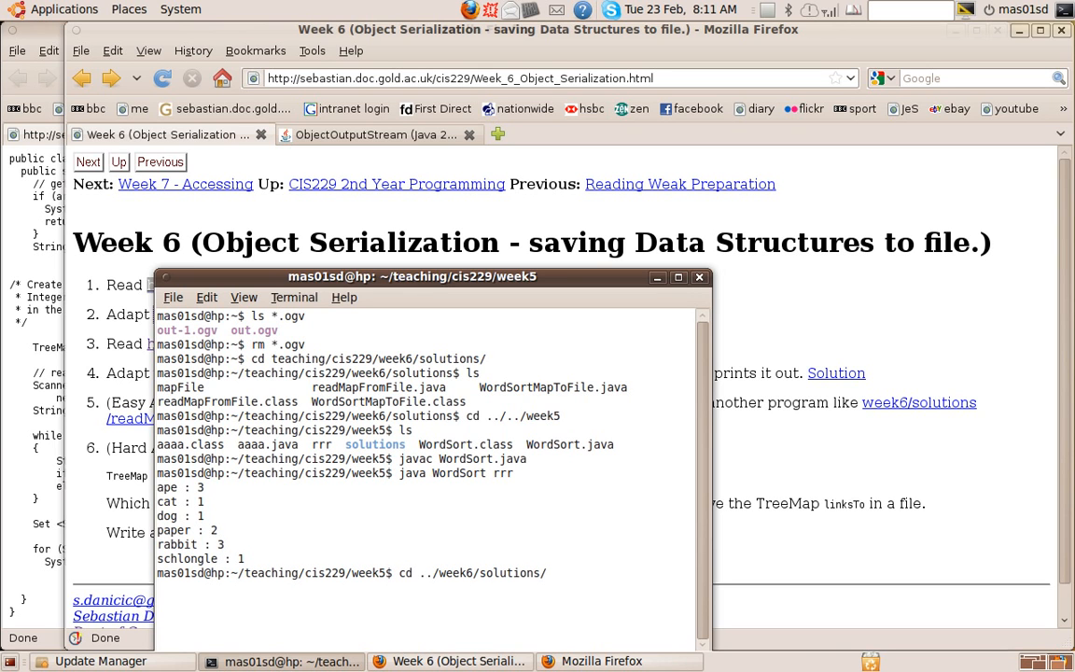
key(Return)
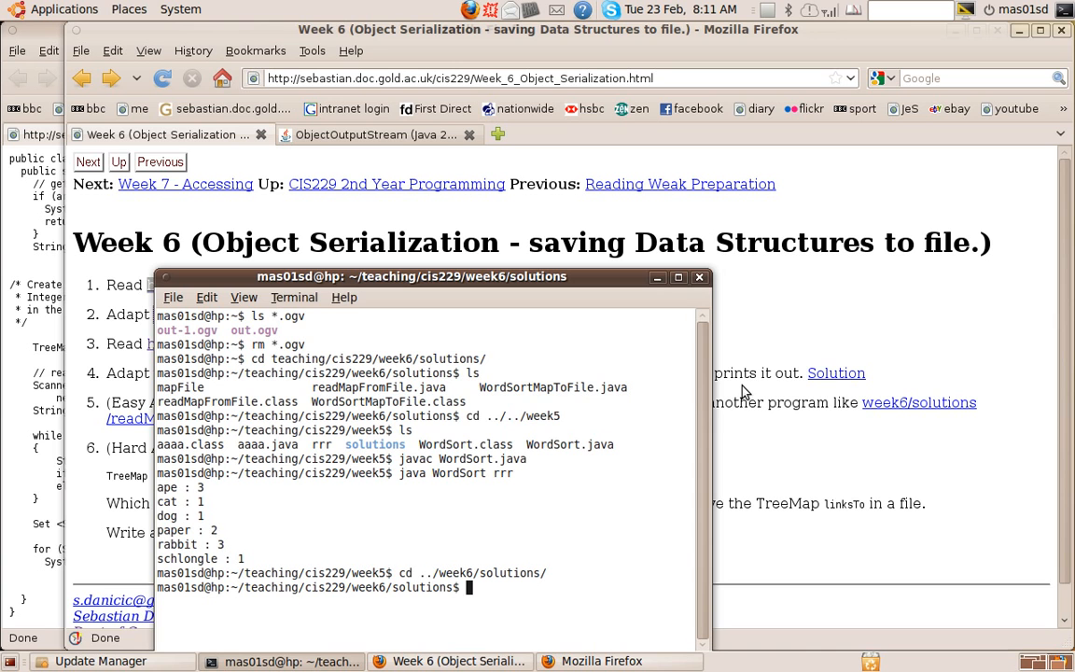
- Reposition the terminal, list the folder's files, and start typing 'sci' for scite
drag(410, 276, 466, 245)
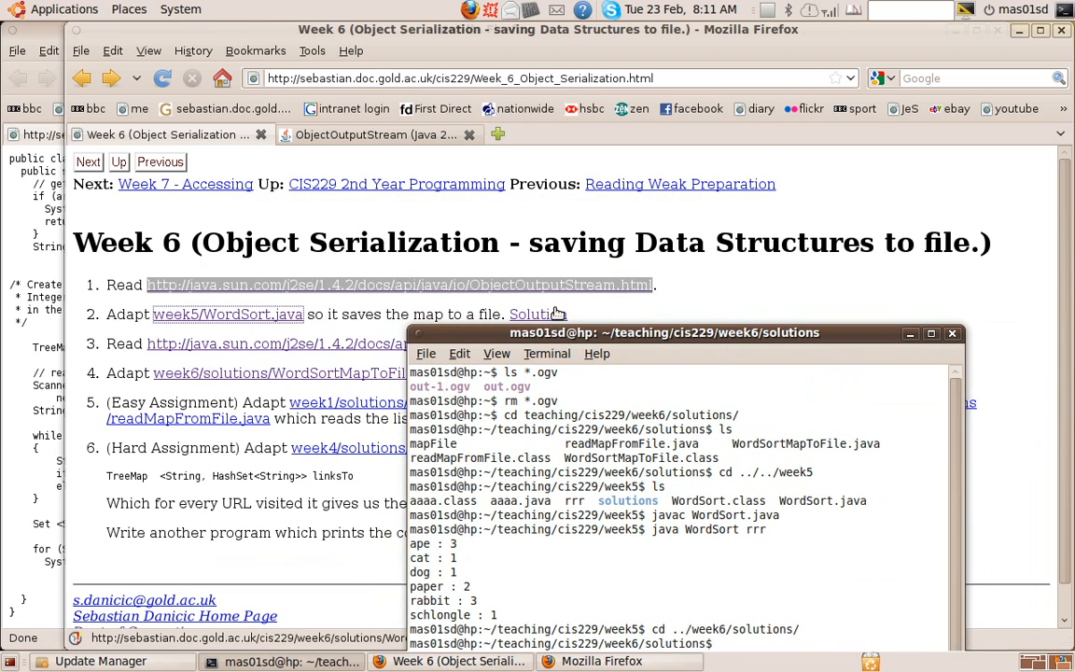
drag(663, 332, 773, 334)
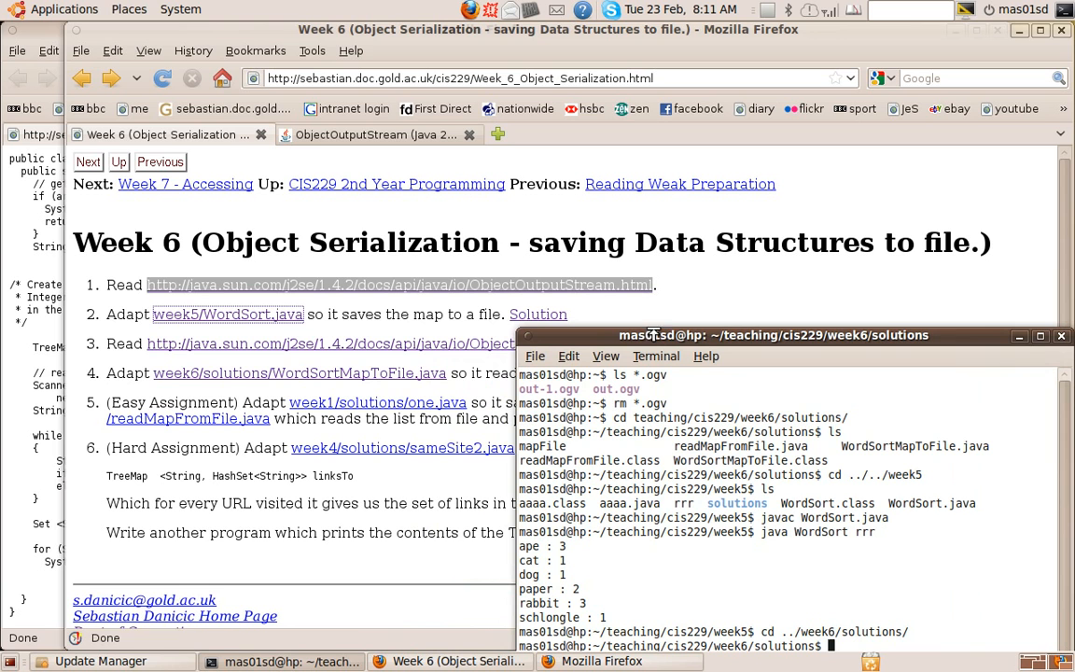
mouse_move(537, 315)
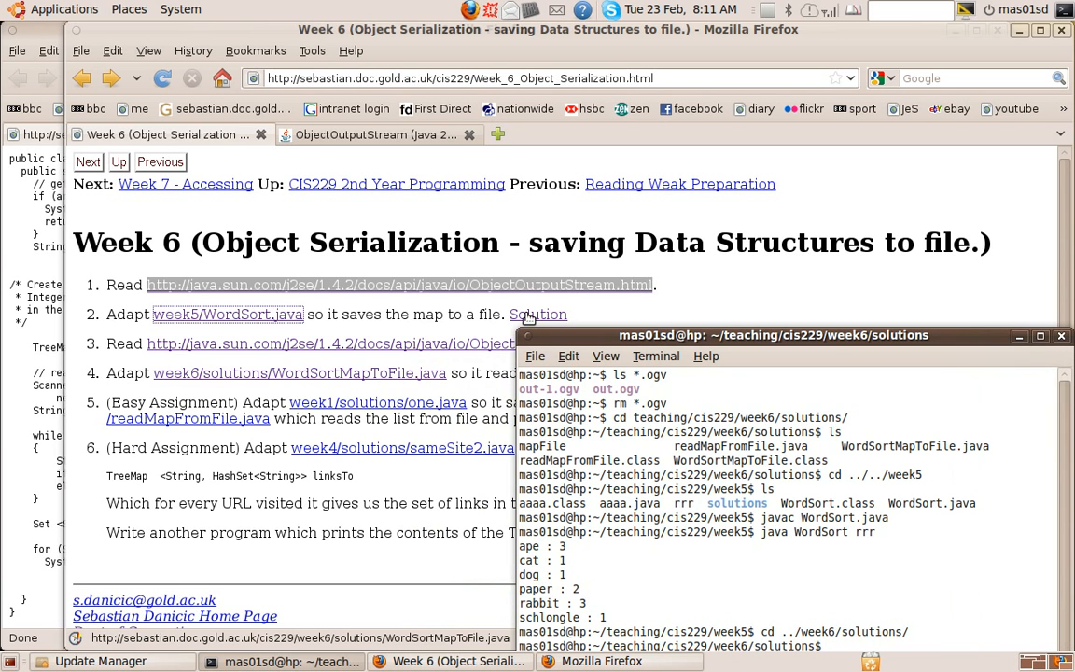
drag(773, 334, 683, 228)
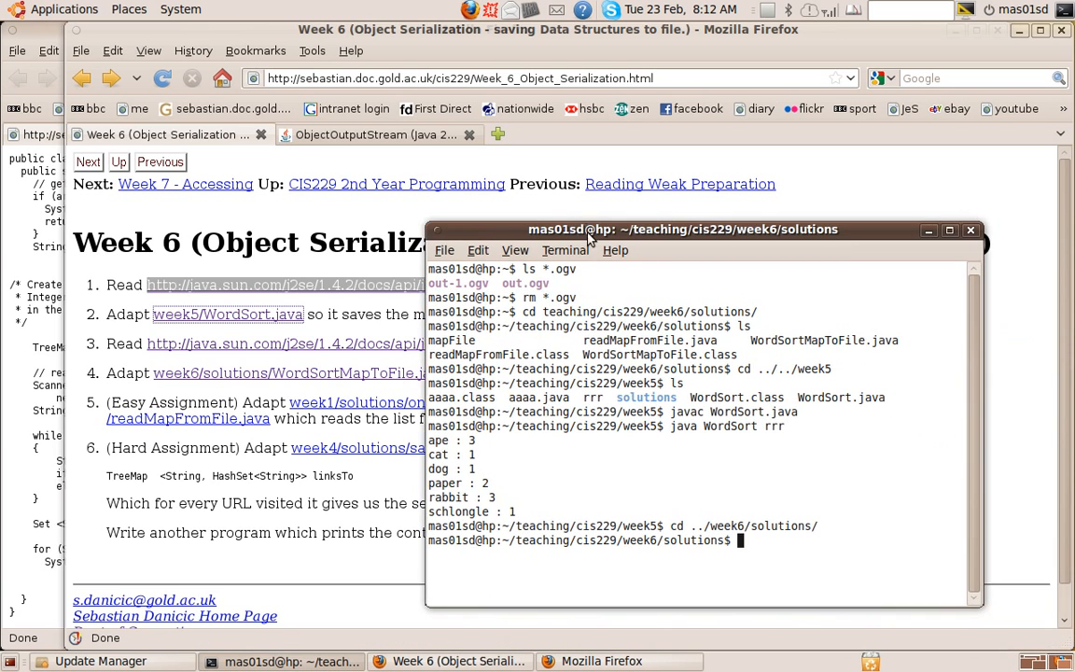
text(ls)
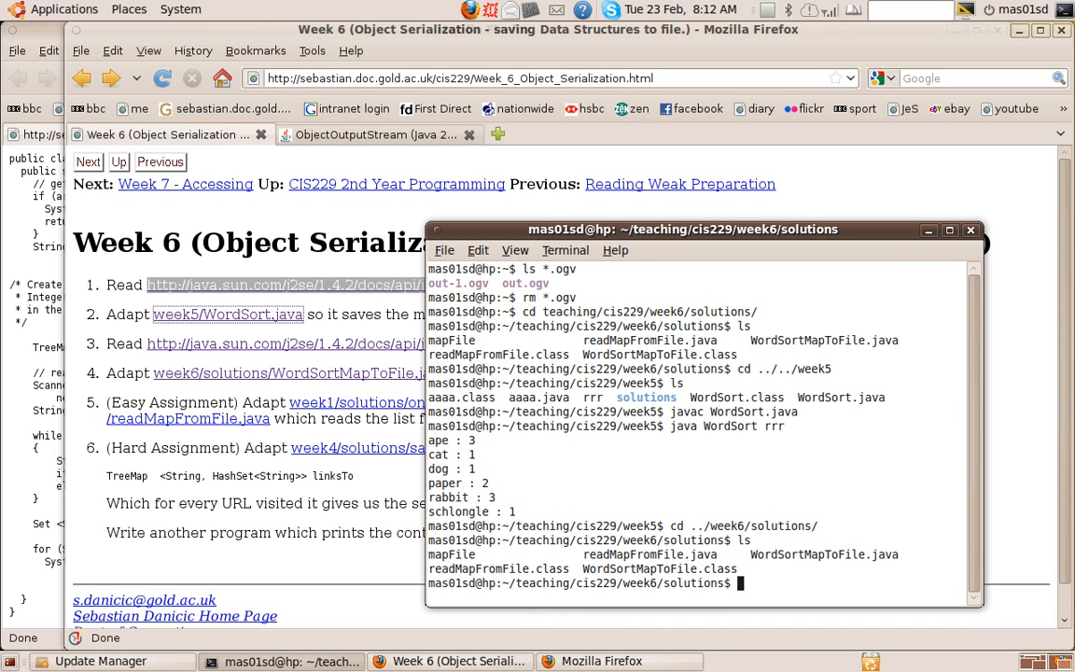
text(scite)
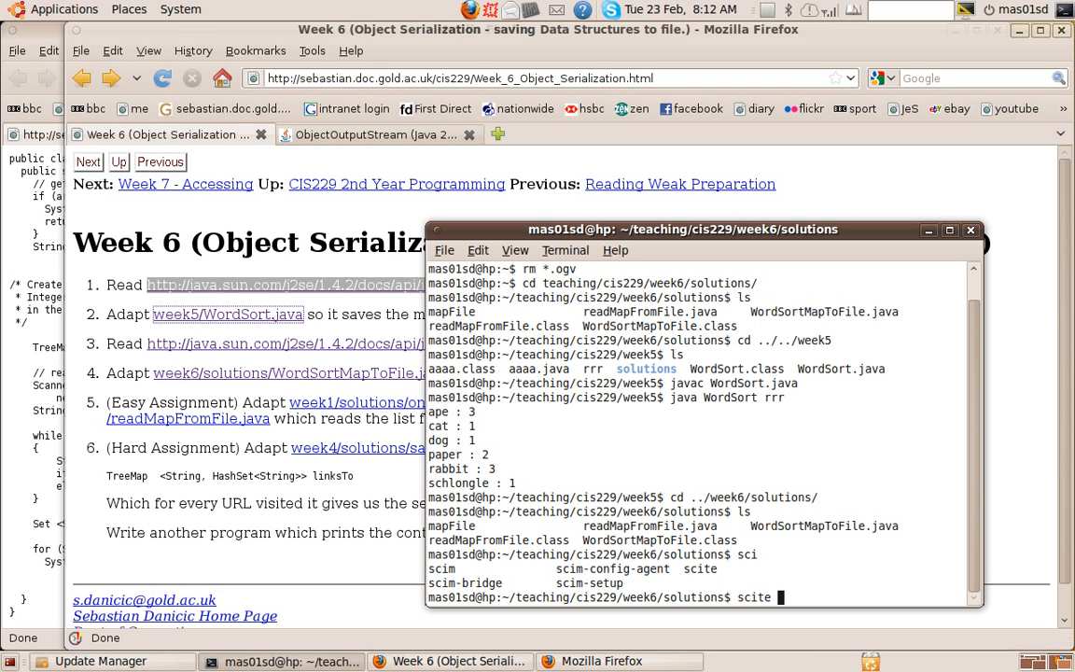
- Launch 'scite WordSortMapToFile.java &' to read the map-writing code
text(WordSortMapToFile.java)
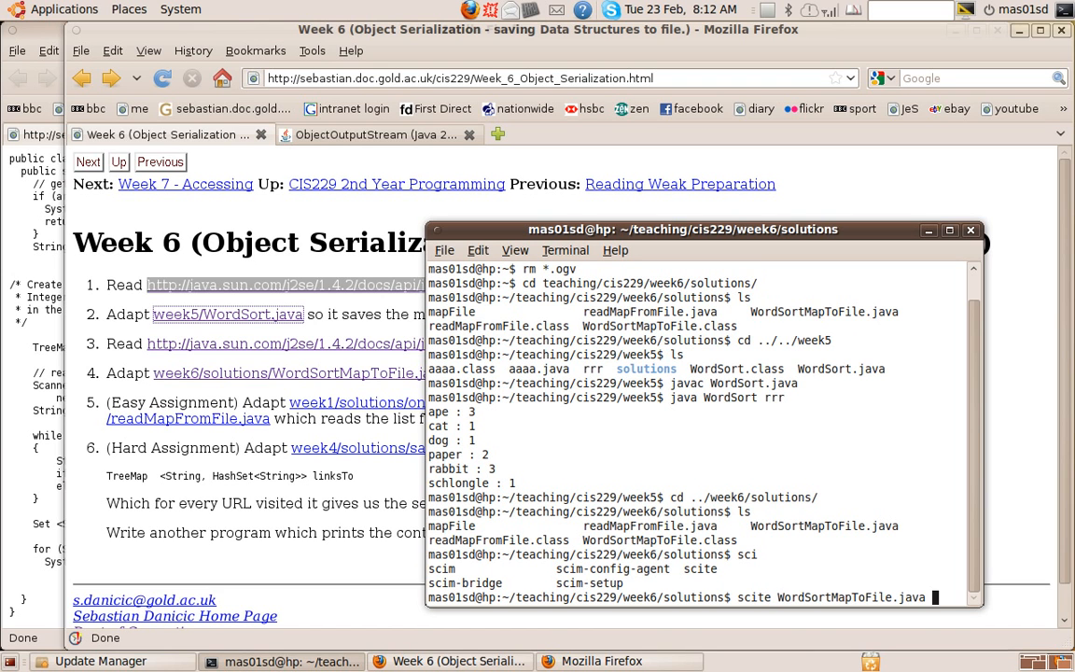
text(&)
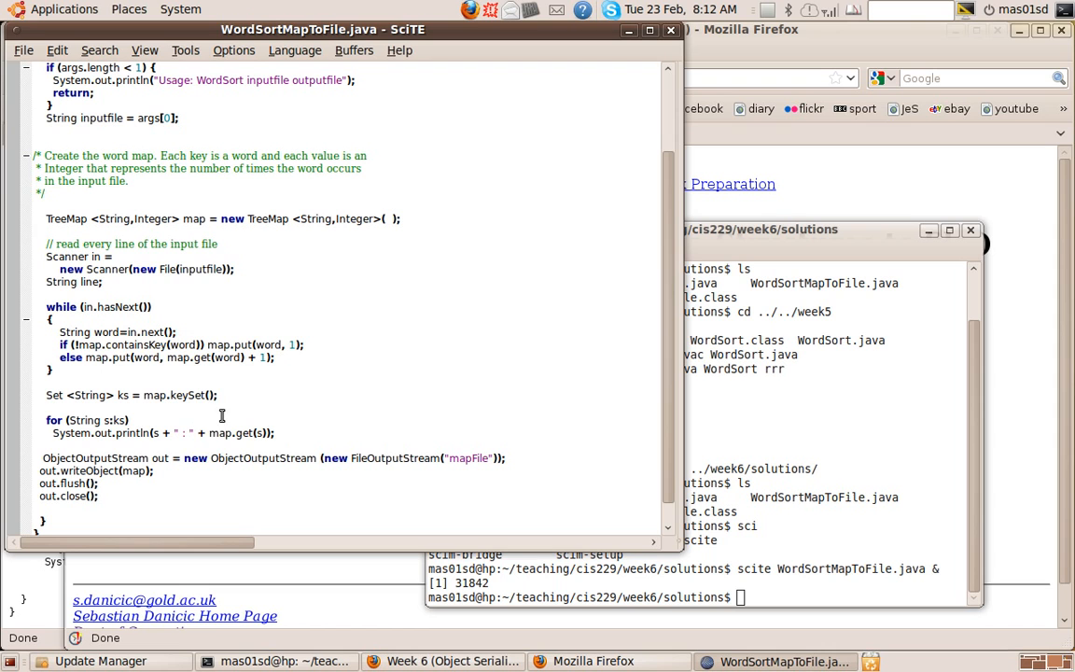
mouse_move(142, 164)
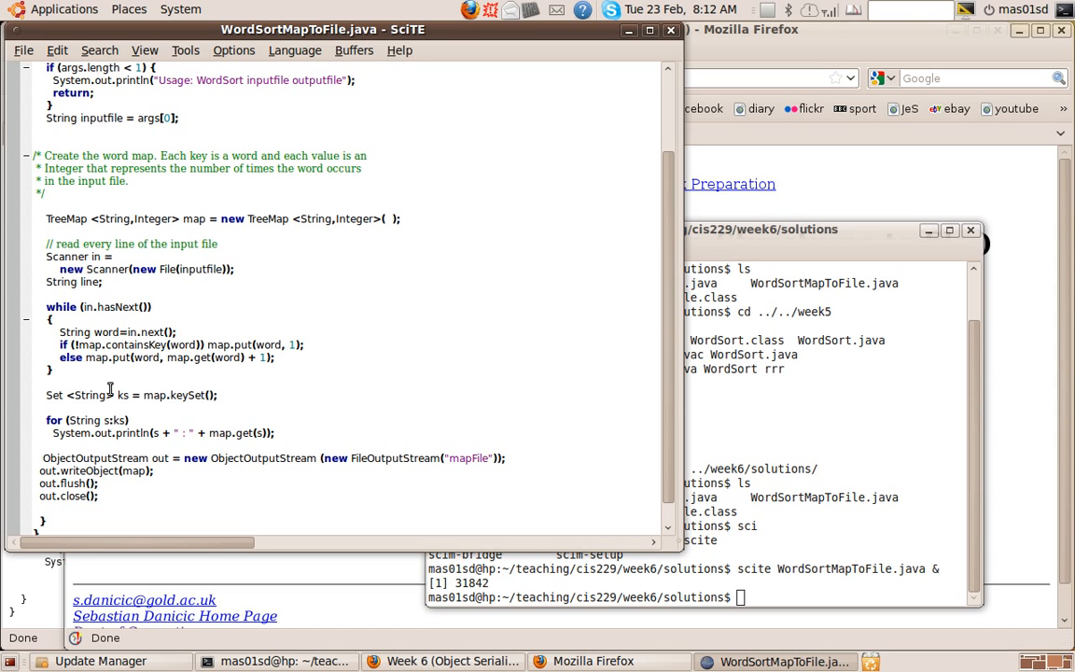
mouse_move(44, 465)
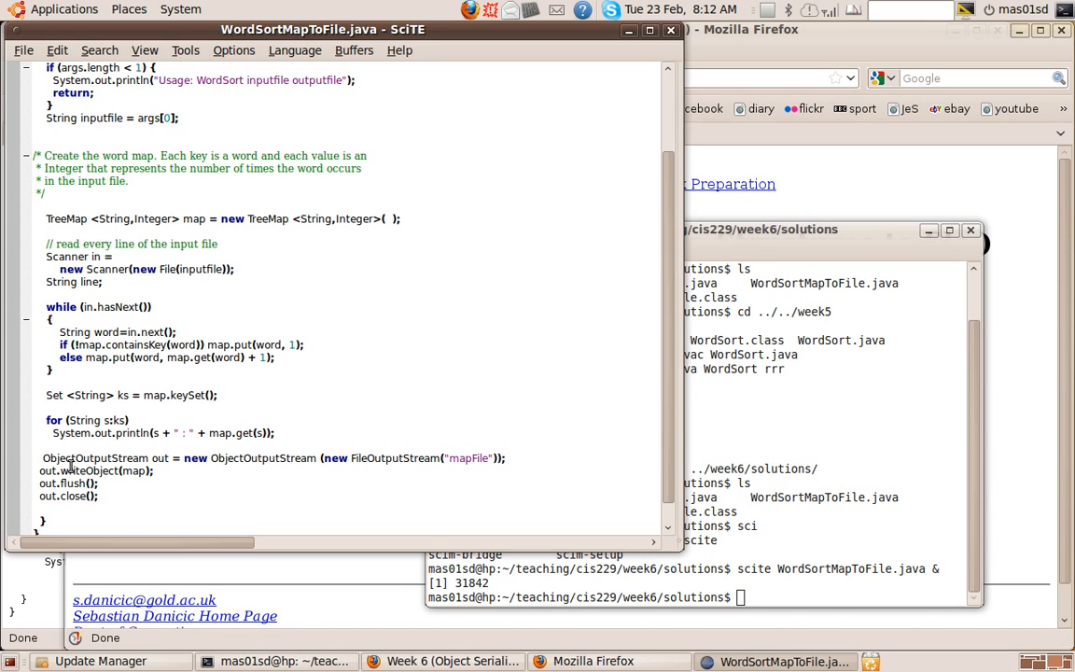
mouse_move(382, 461)
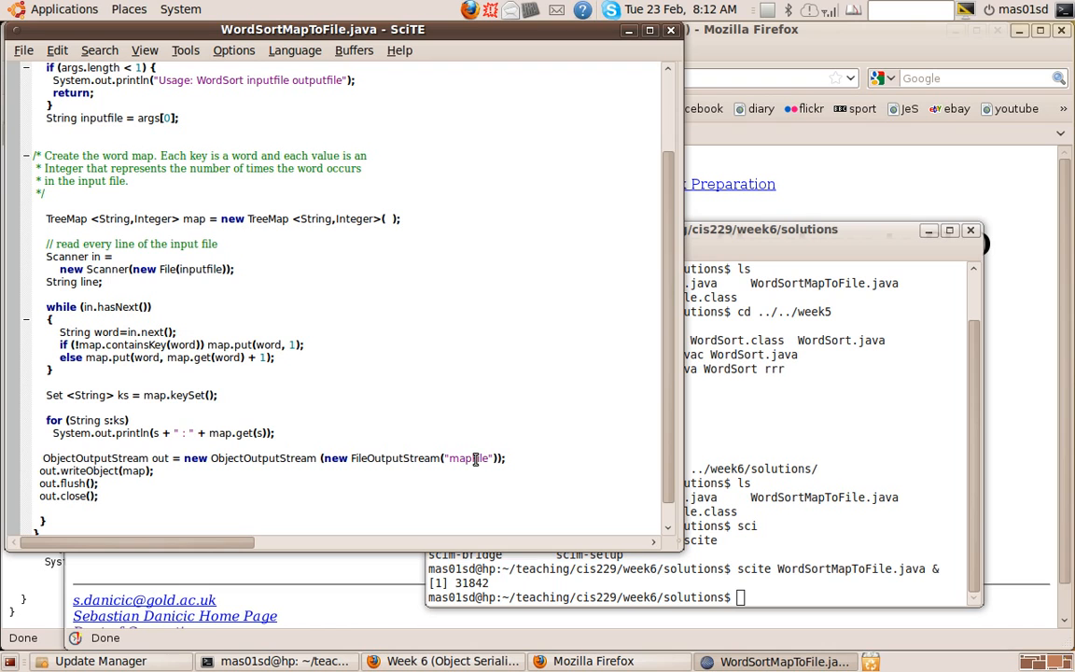
mouse_move(479, 472)
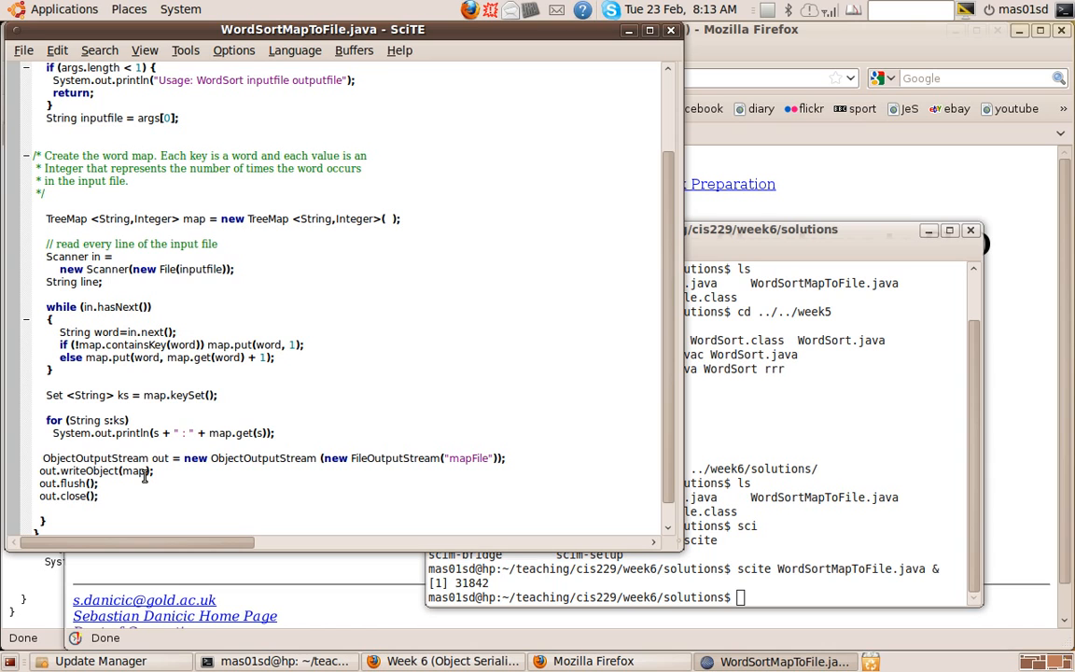
mouse_move(139, 474)
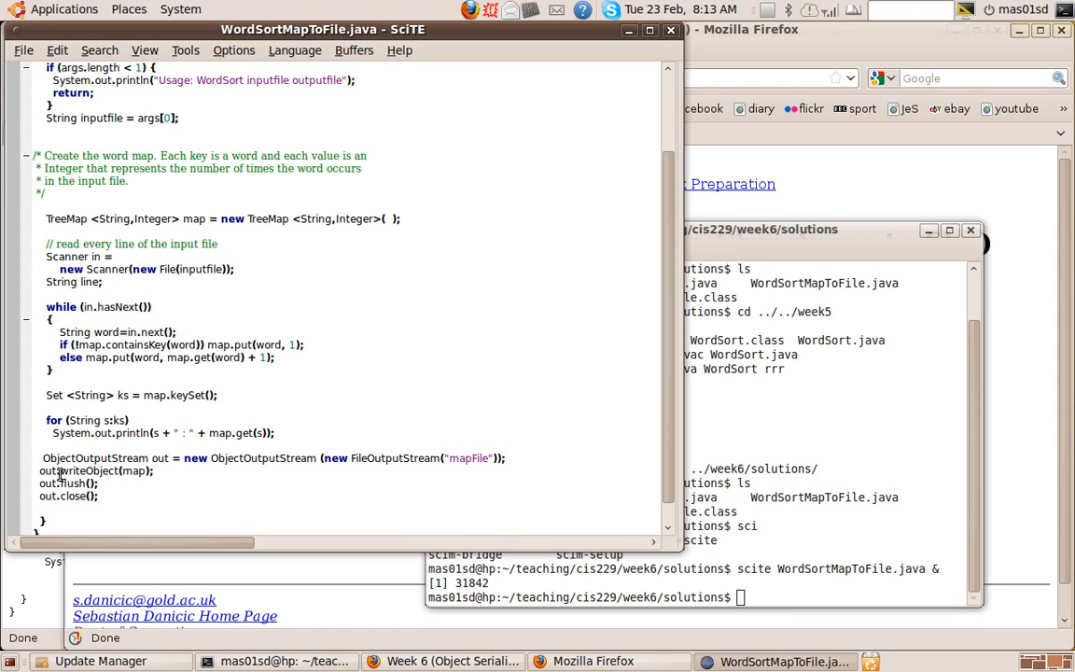
mouse_move(167, 470)
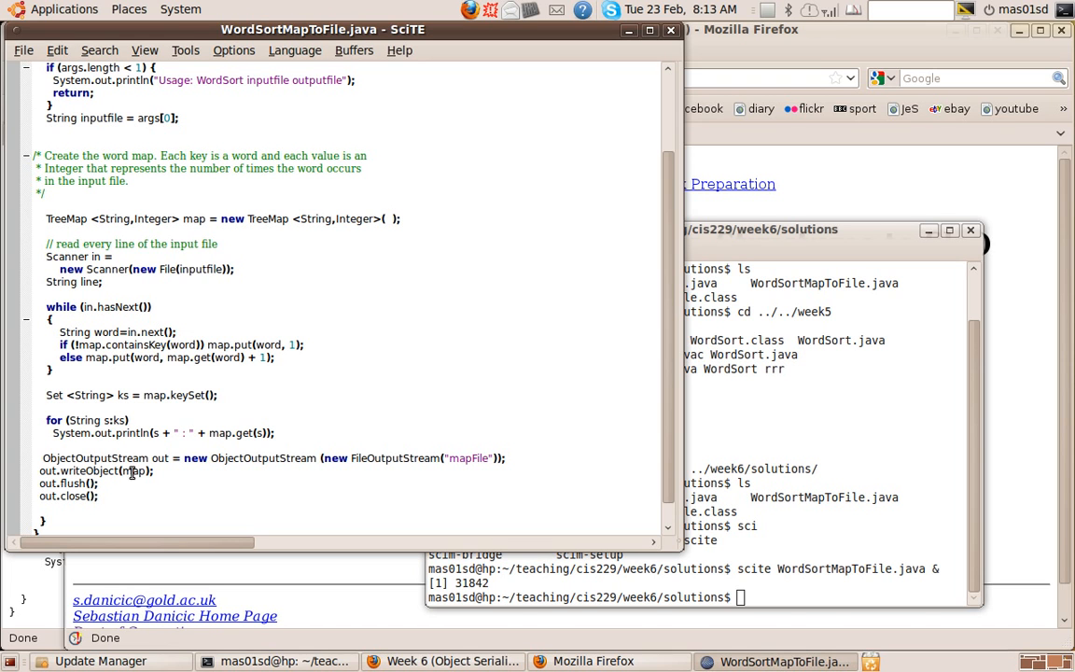
mouse_move(208, 495)
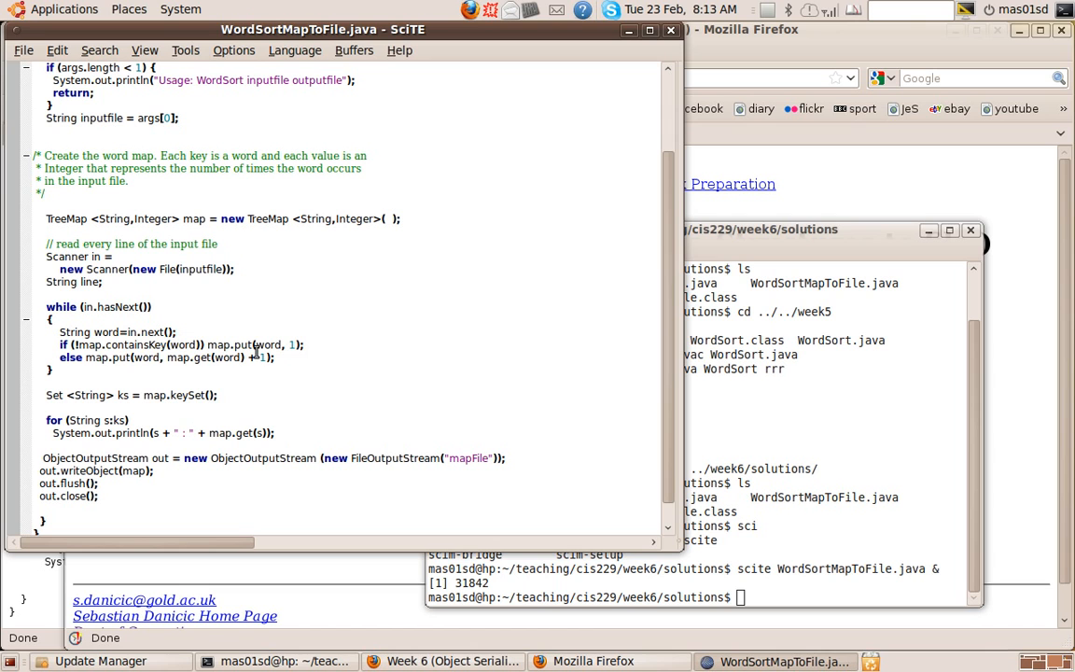
mouse_move(602, 42)
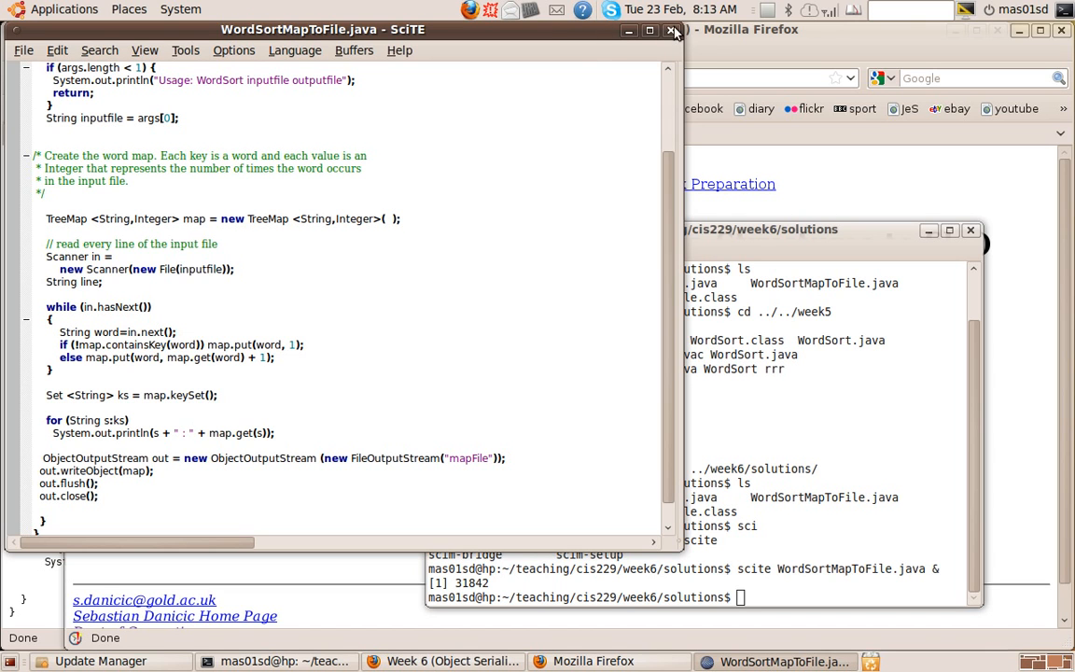
- Close the WordSortMapToFile.java editor and type 'scite readMapFromFile.java' in the terminal
click(650, 30)
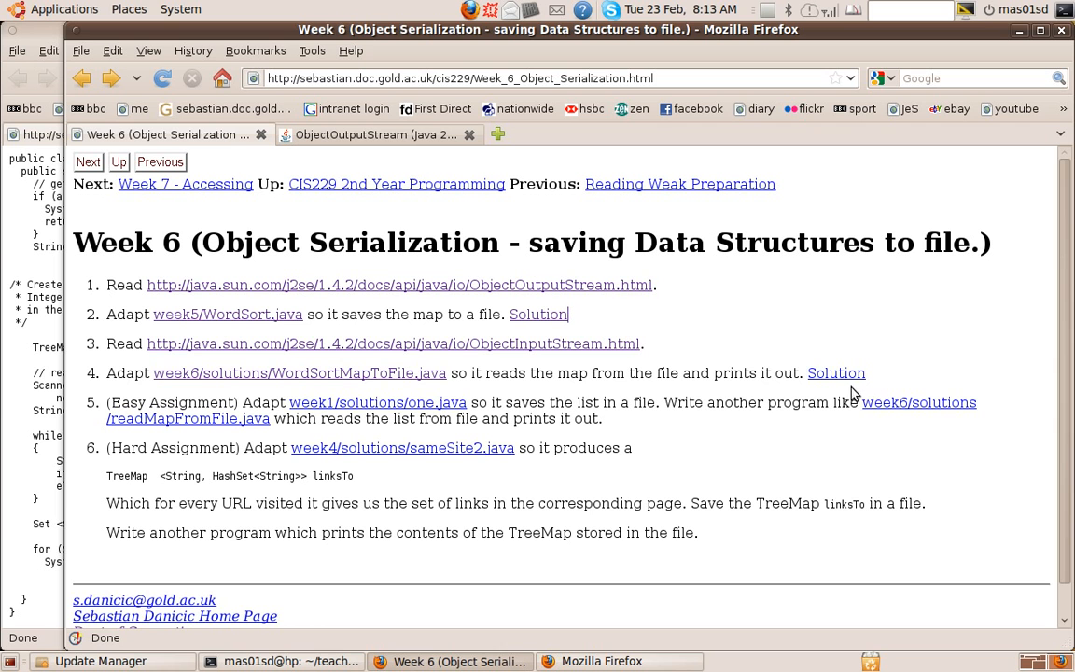
mouse_move(336, 402)
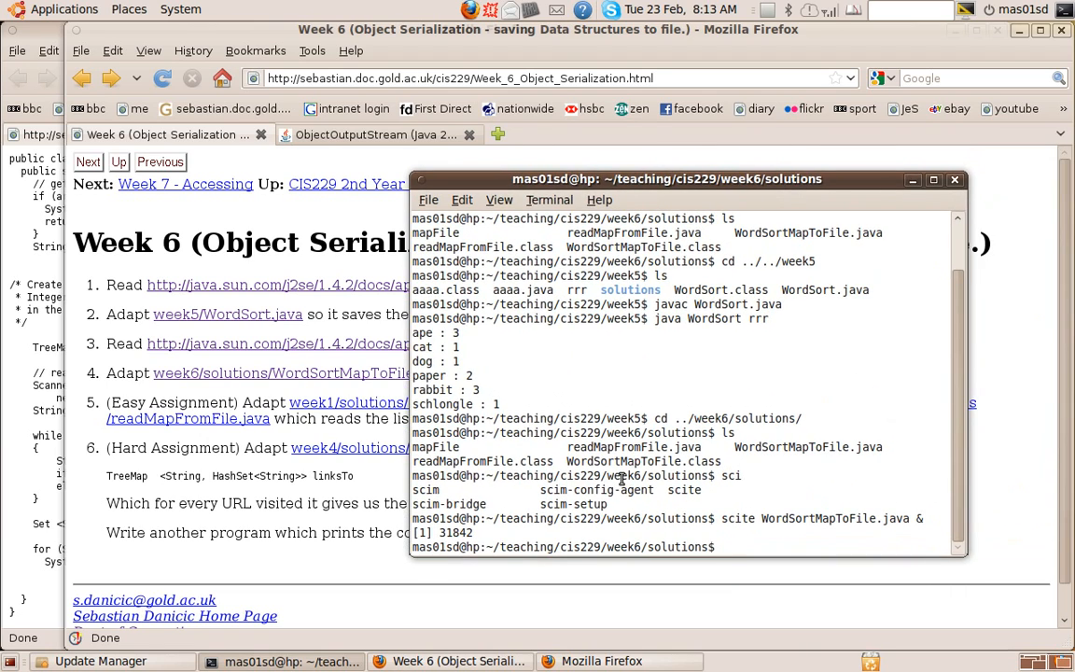
text(scite)
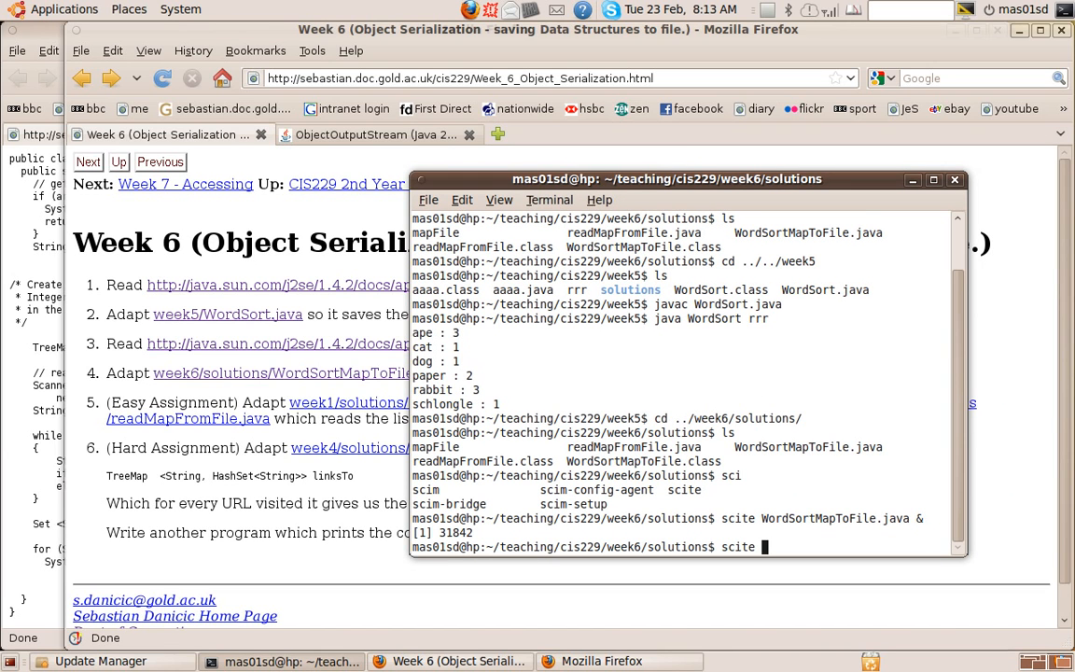
text(readMapFromFile.java &)
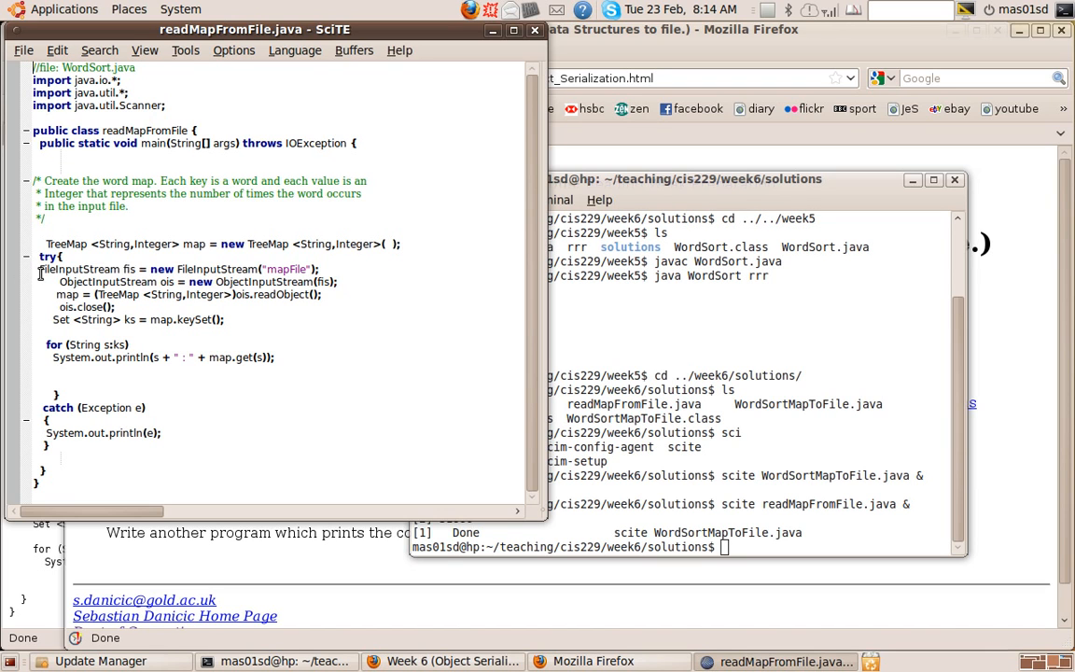
mouse_move(236, 268)
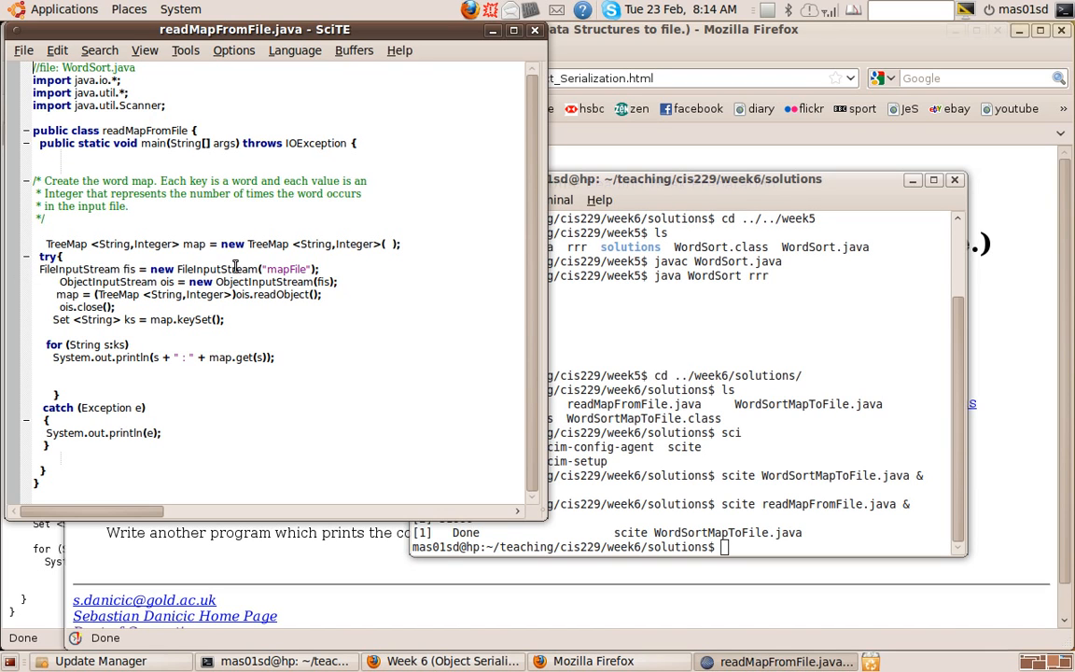
mouse_move(65, 281)
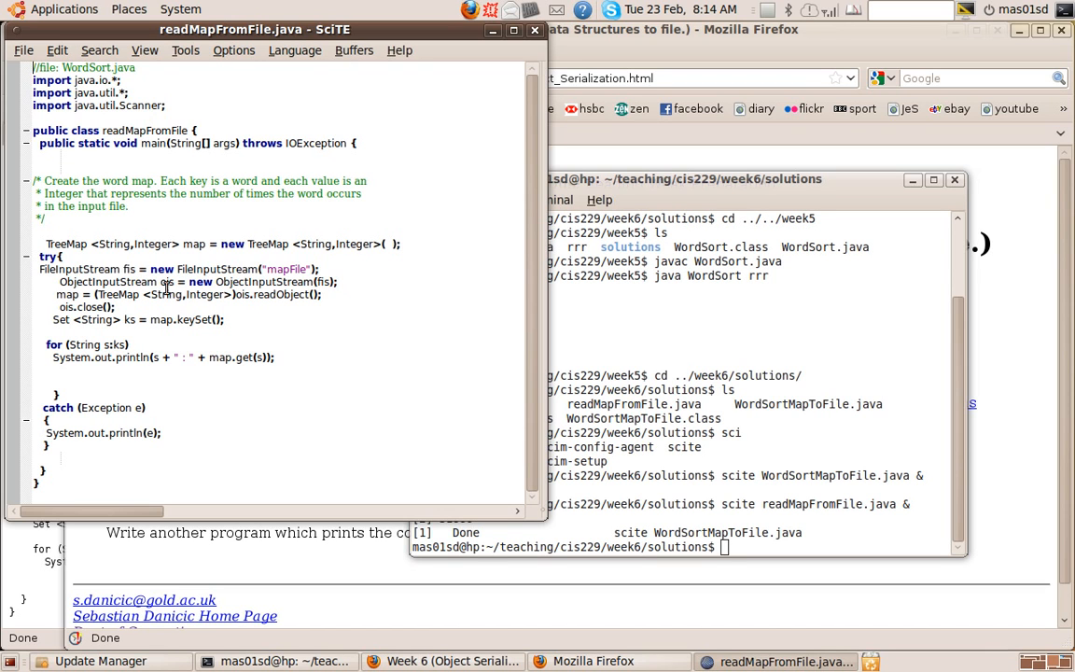
mouse_move(263, 274)
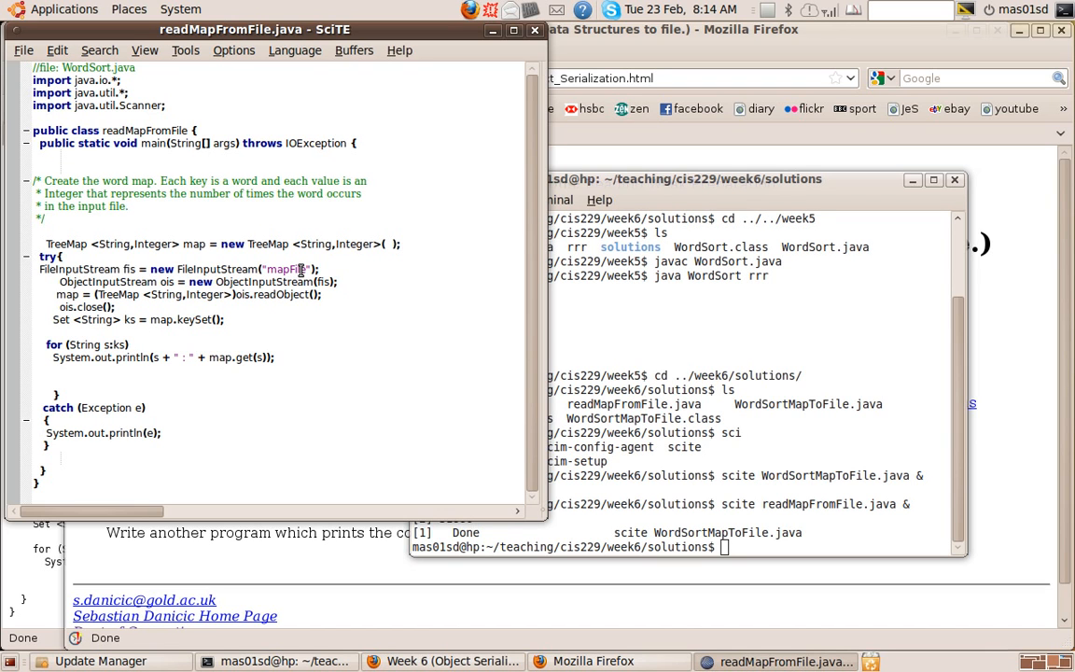
mouse_move(72, 302)
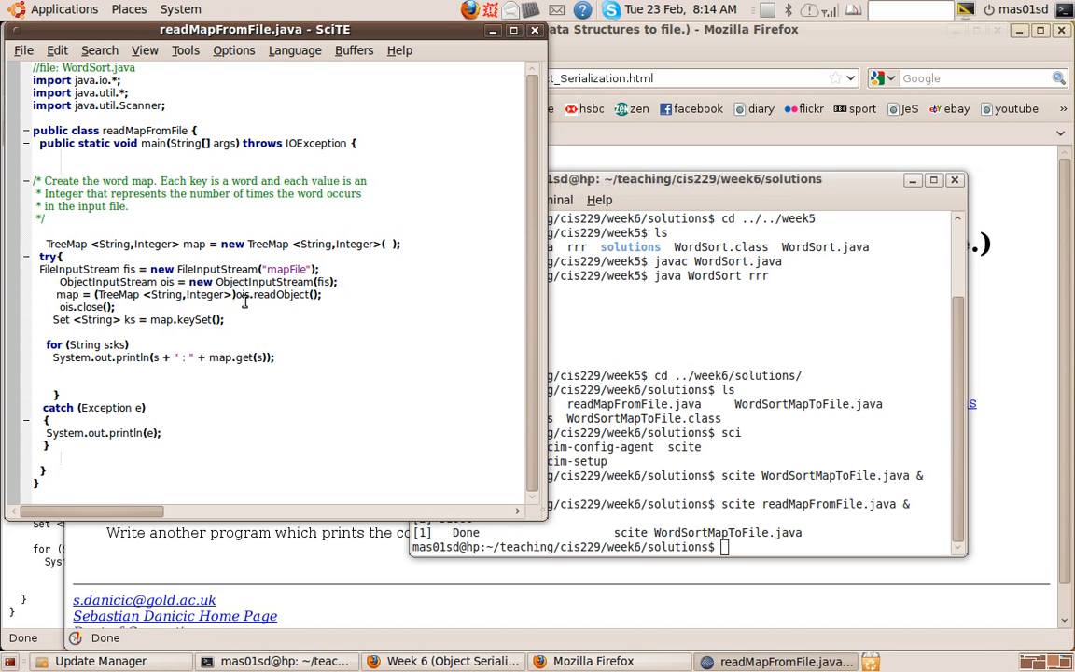
mouse_move(264, 308)
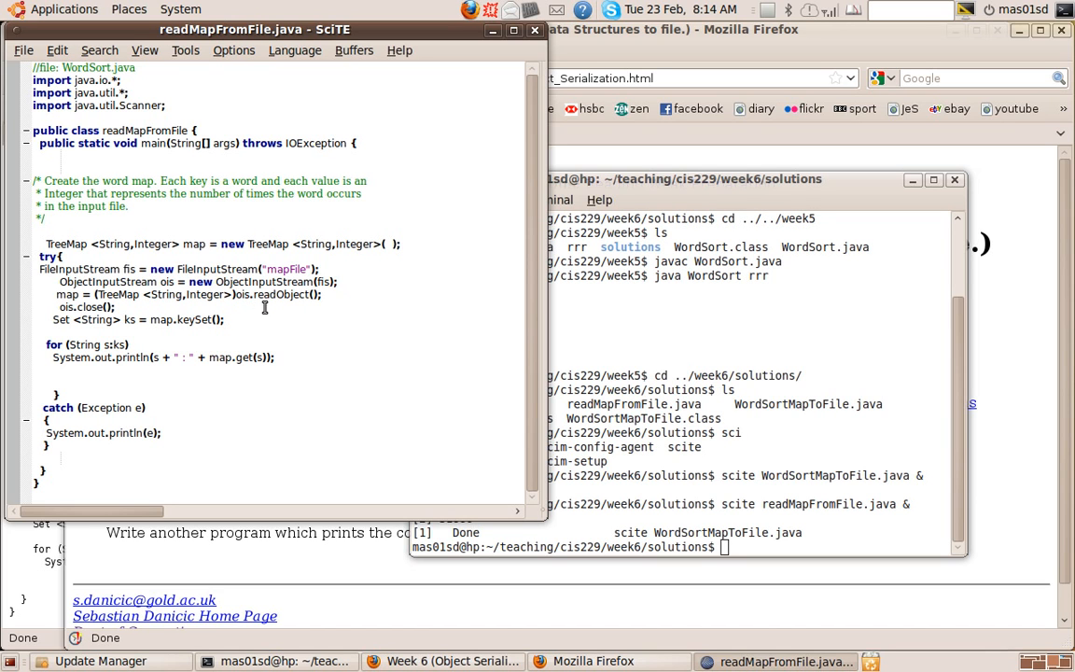
mouse_move(249, 294)
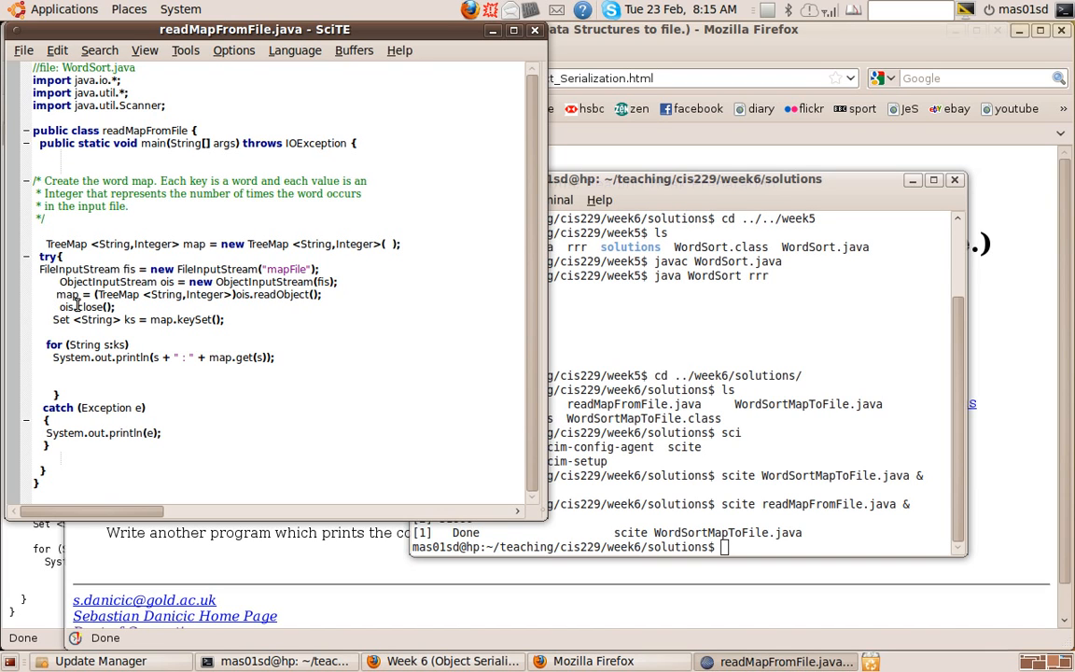
mouse_move(190, 303)
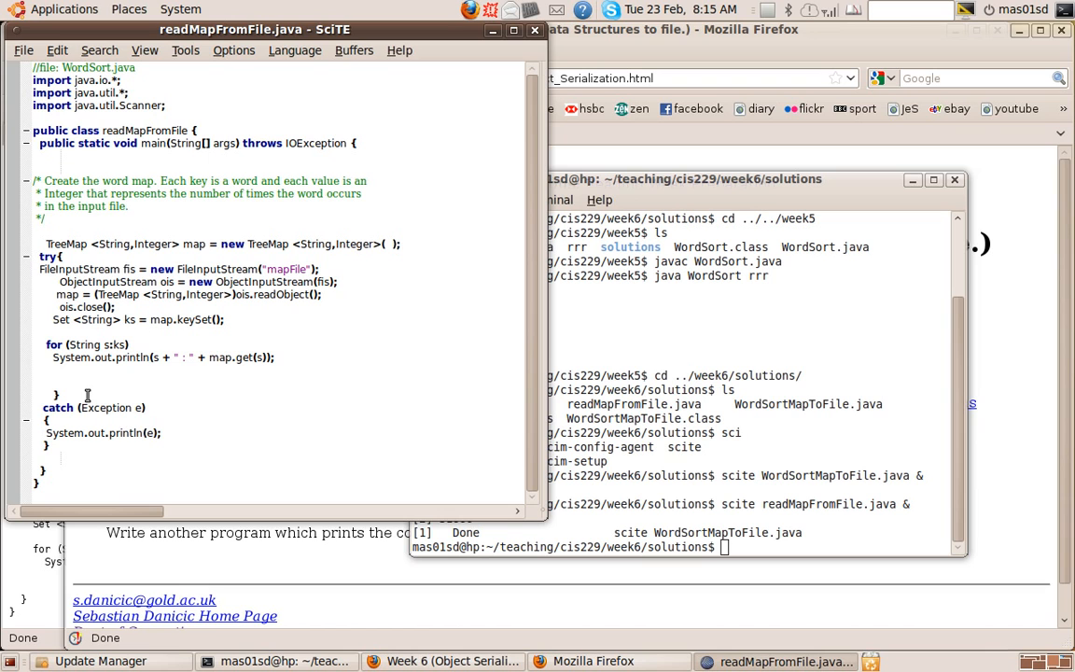
mouse_move(171, 348)
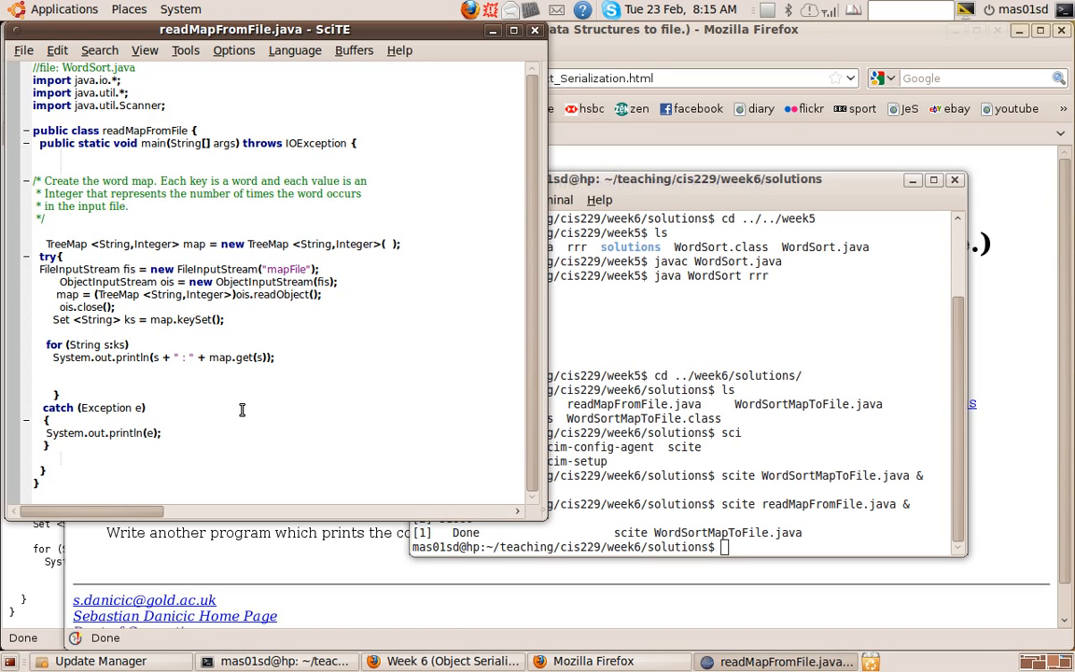
mouse_move(43, 307)
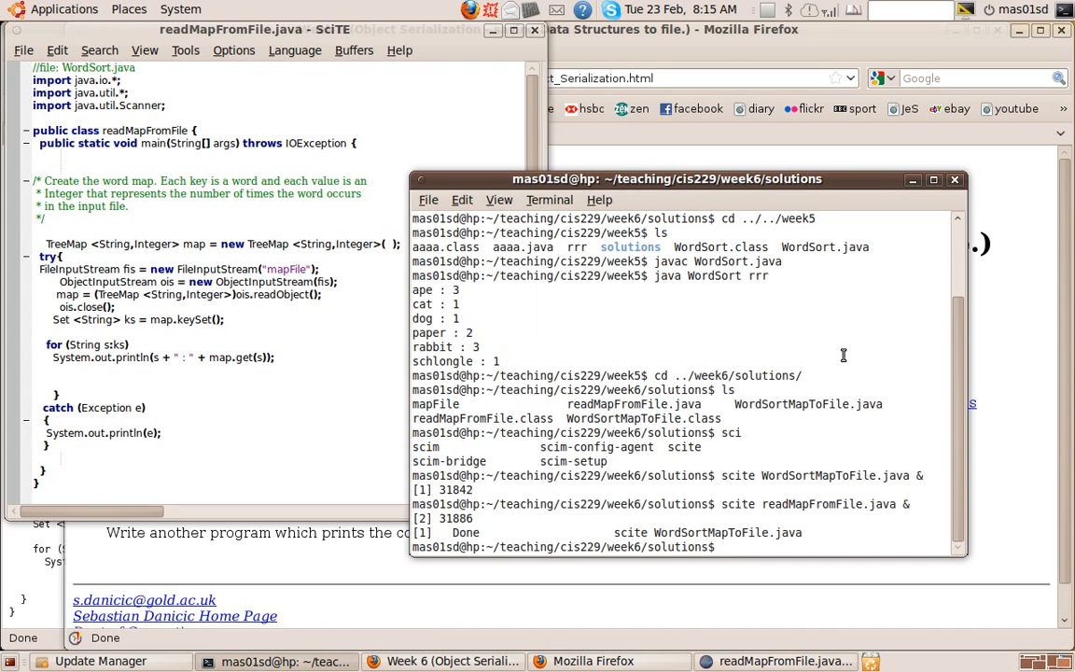
- Compile readMapFromFile.java, run 'java readMapFromFile' to print mapFile counts, then retype it
text(javac readMapFromFile.java)
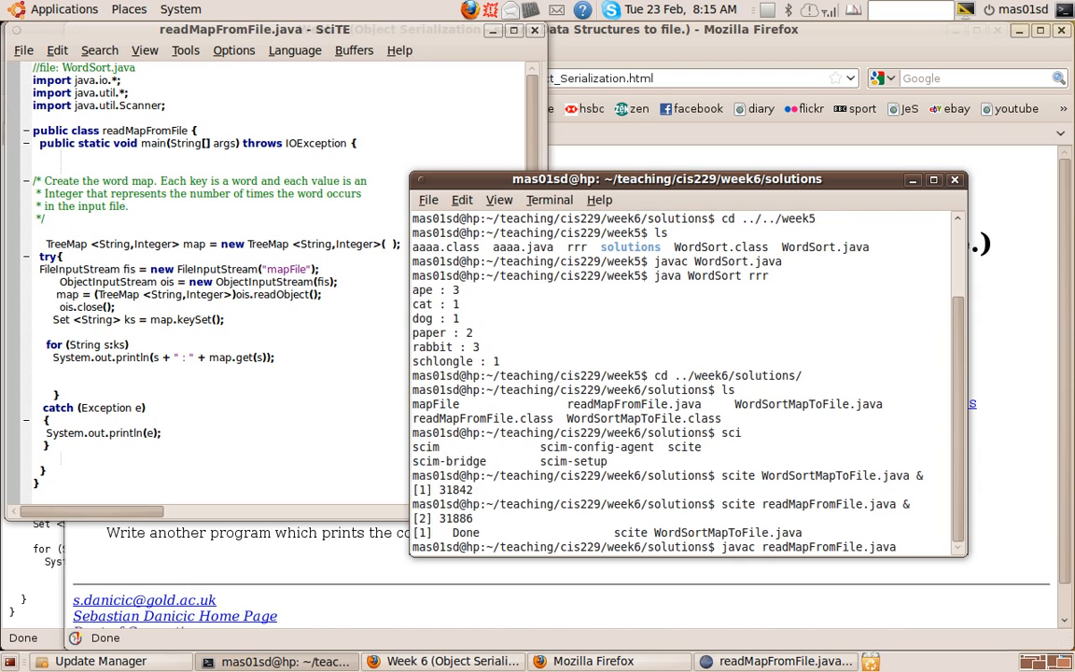
key(Return)
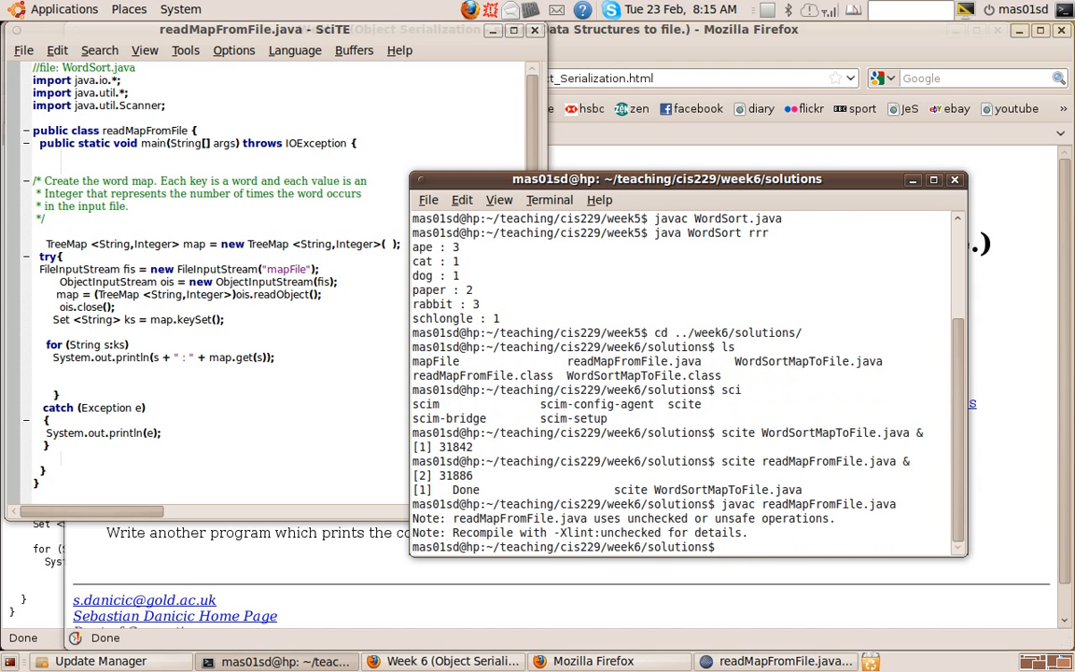
text(java)
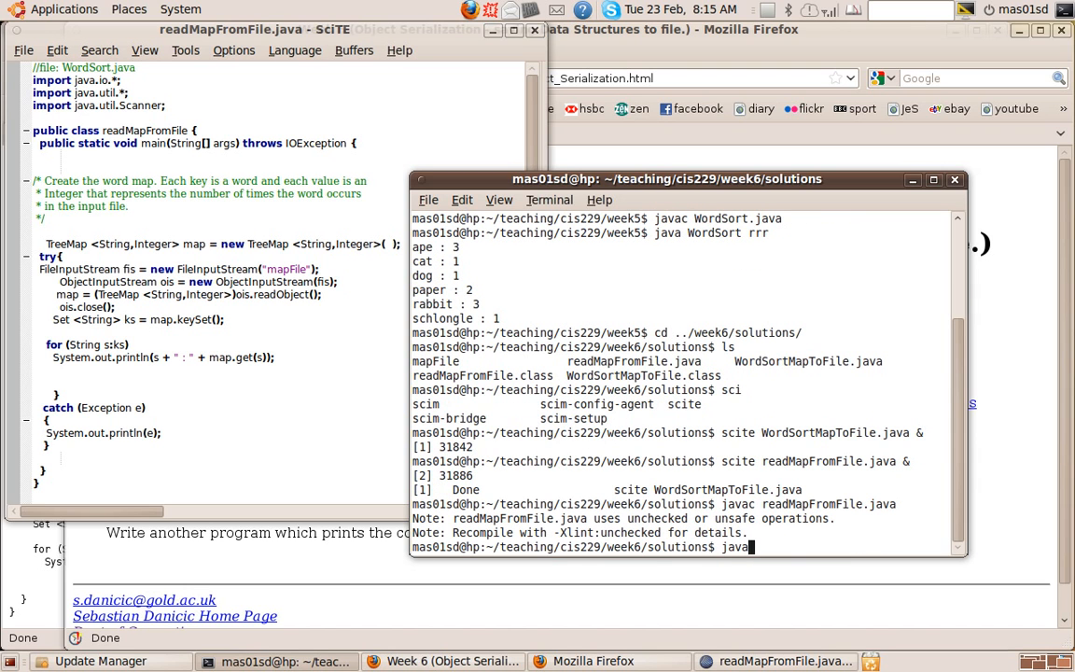
text(readMapFromFile)
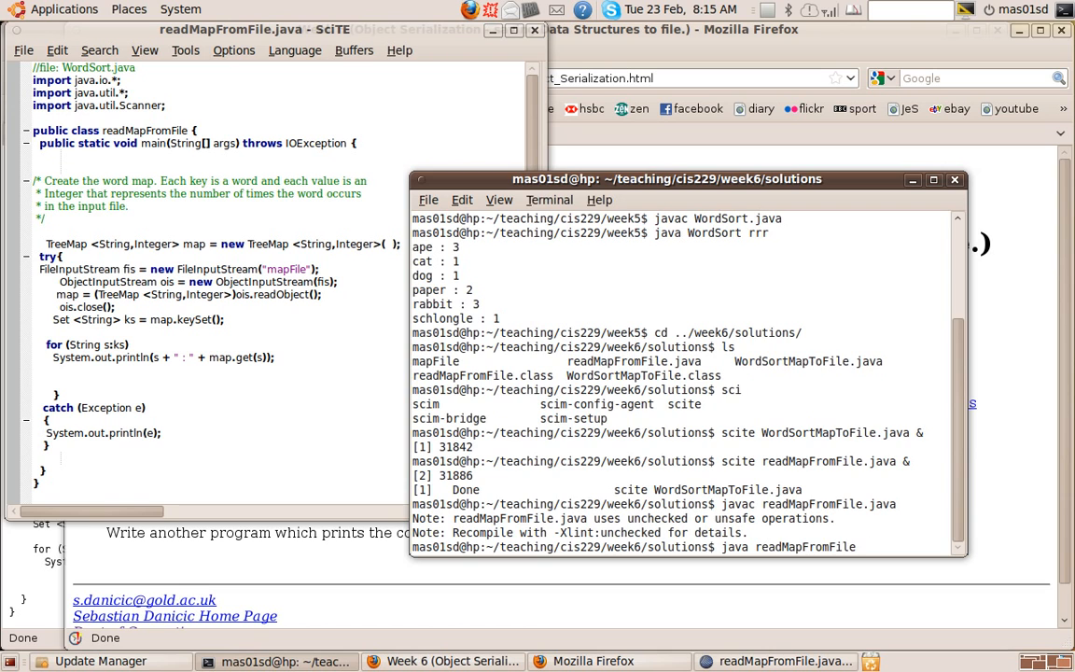
key(Return)
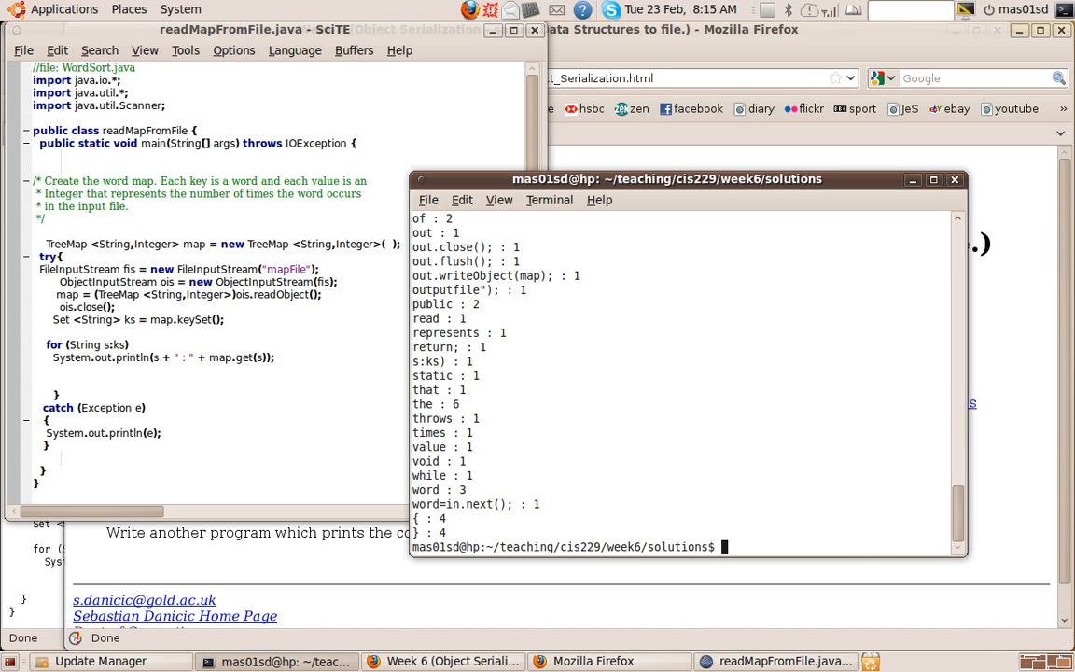
text(java readMapFromFile)
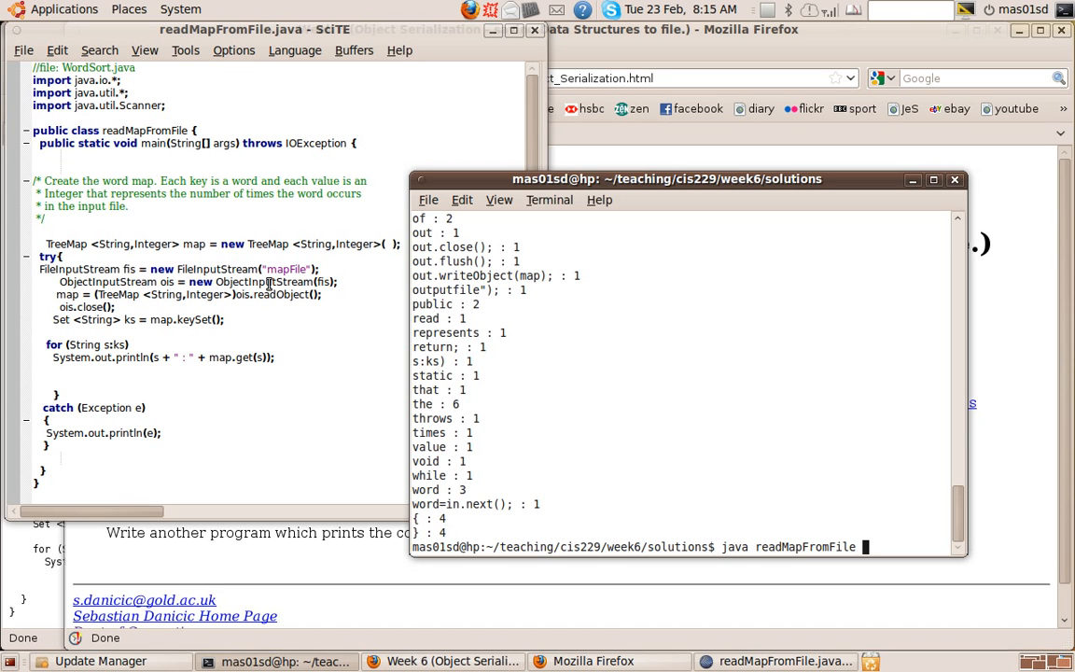
mouse_move(316, 271)
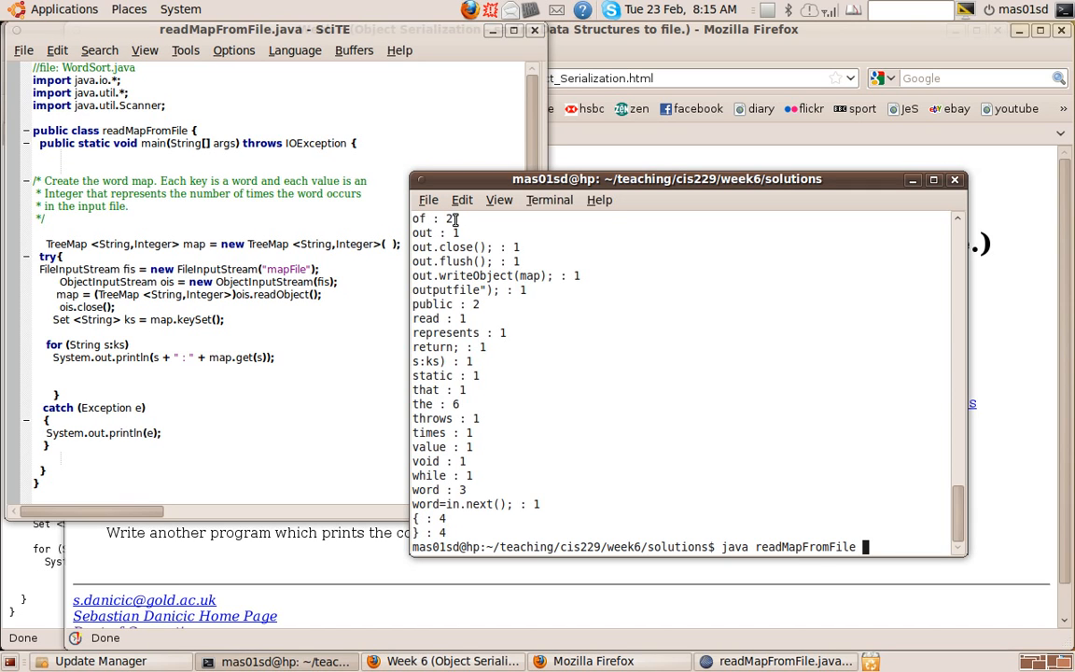
mouse_move(460, 386)
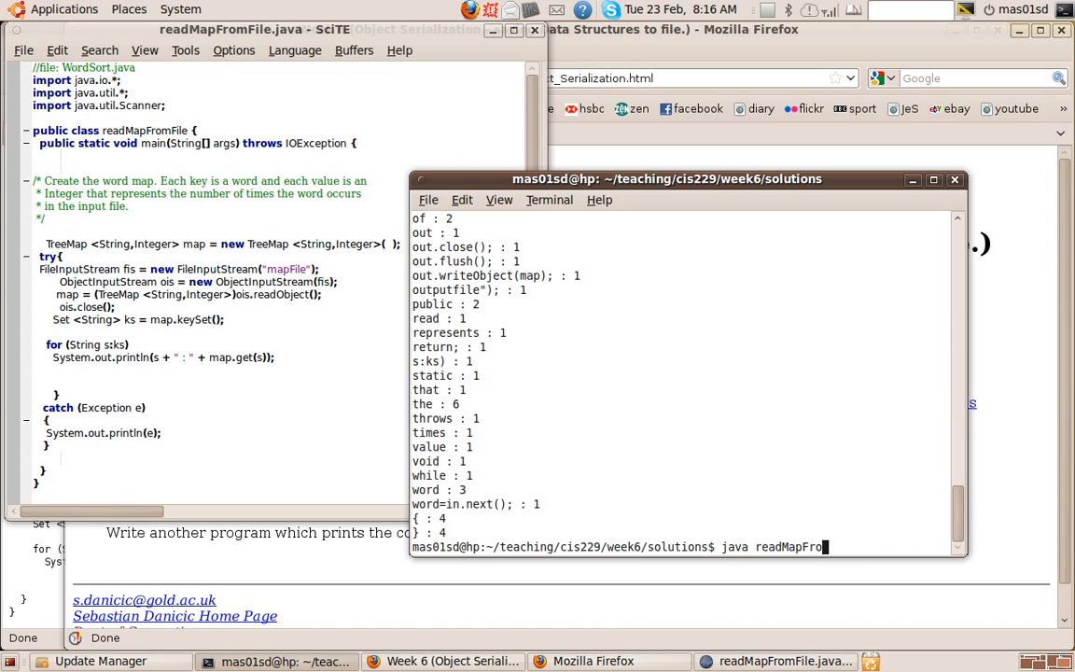
- List the solutions folder files and compile WordSortMapToFile.java
text(ls)
key(Return)
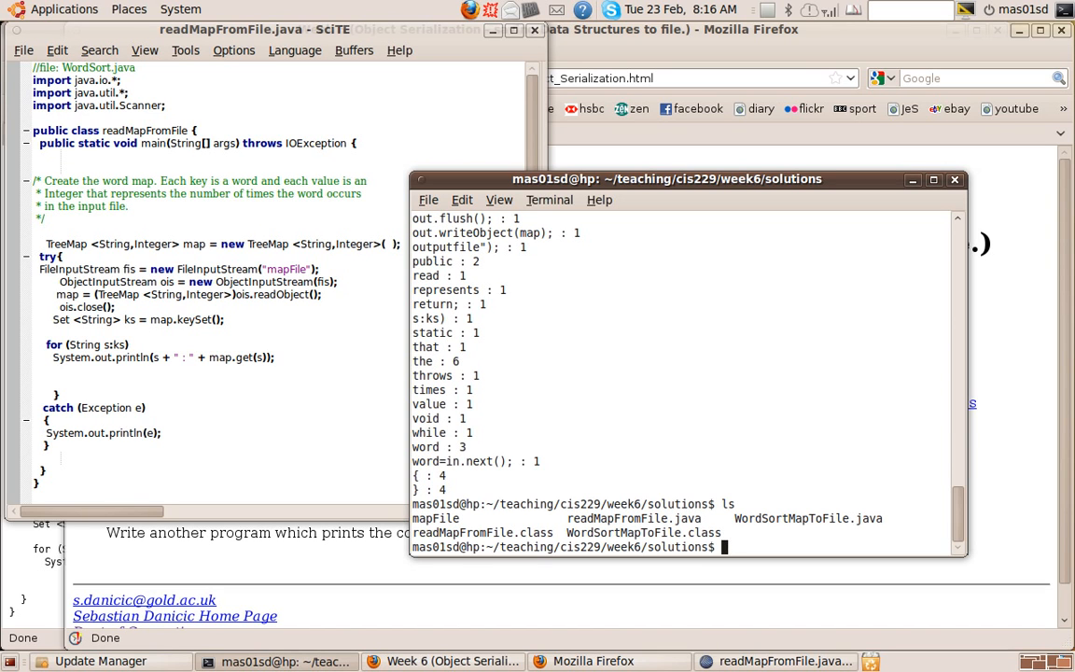
text(l)
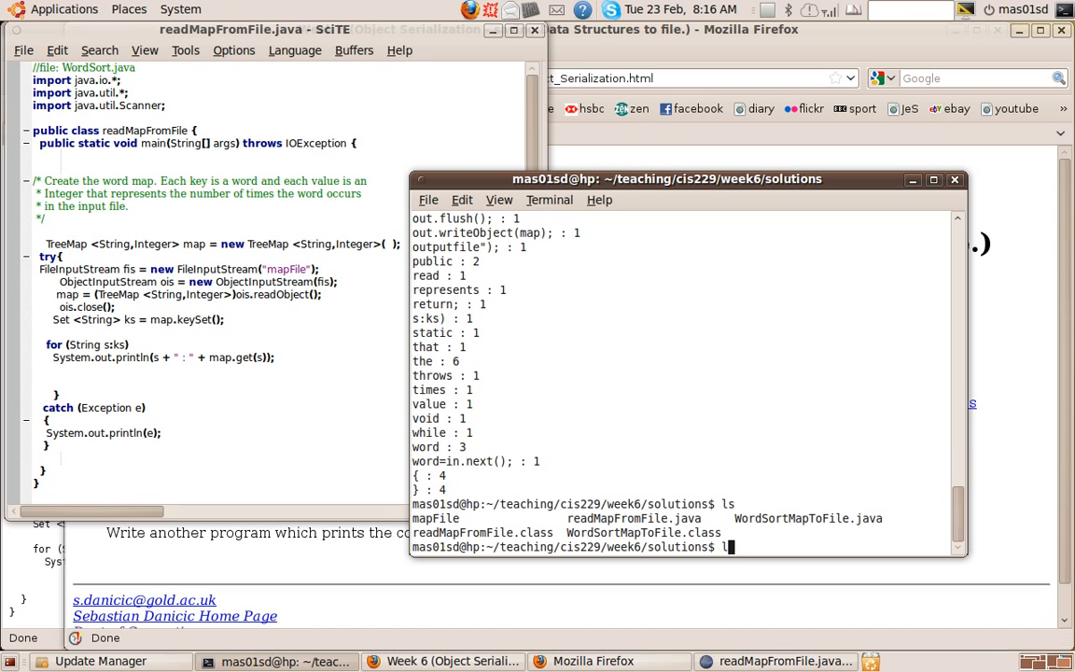
text(jacac)
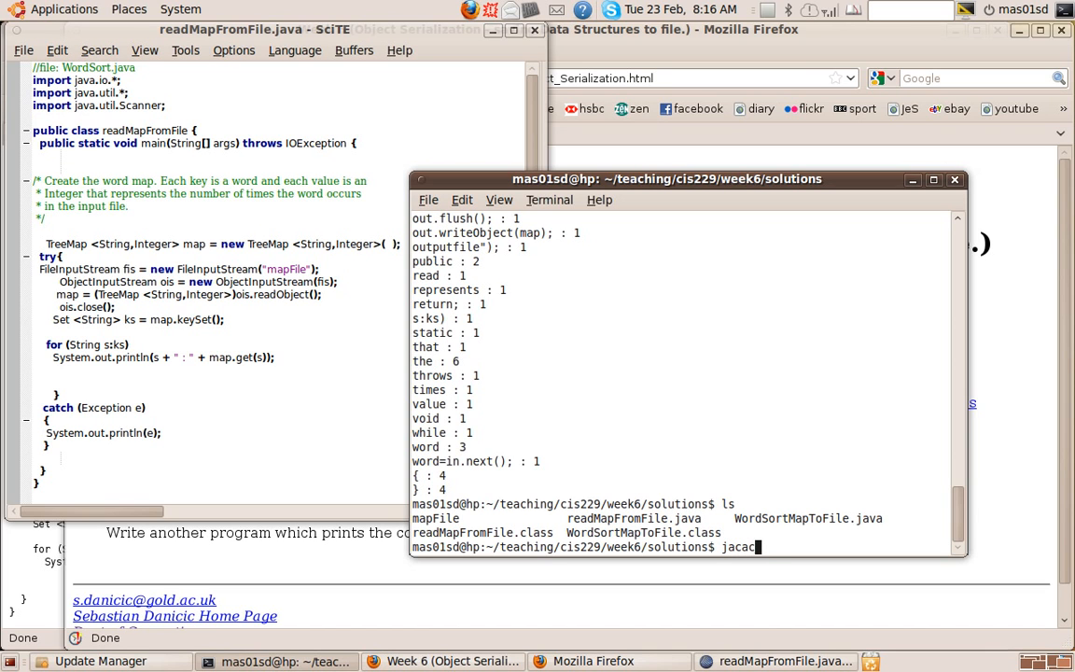
text(WordSortMapToFile.java)
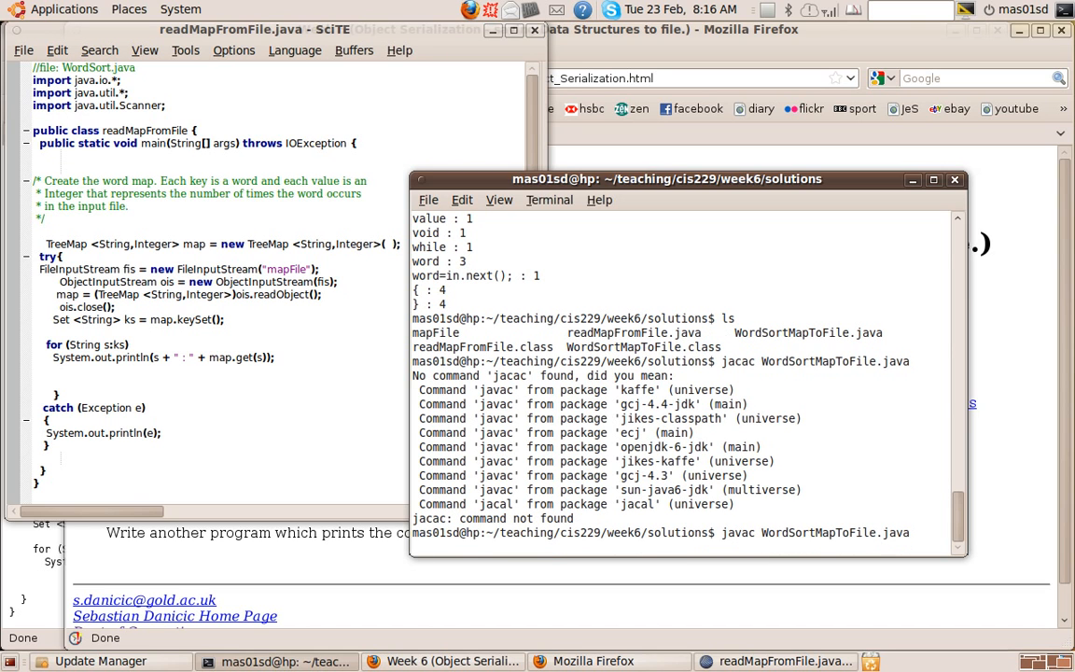
key(Return)
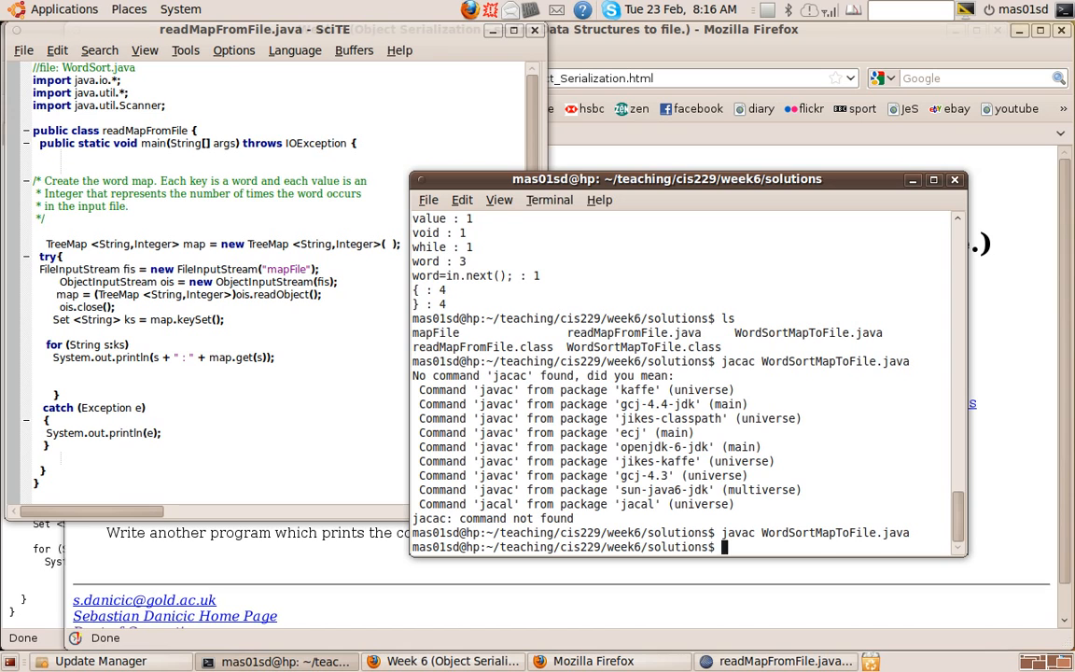
- Run WordSortMapToFile on ../../week5/rrr to save its word counts to mapFile
text(java)
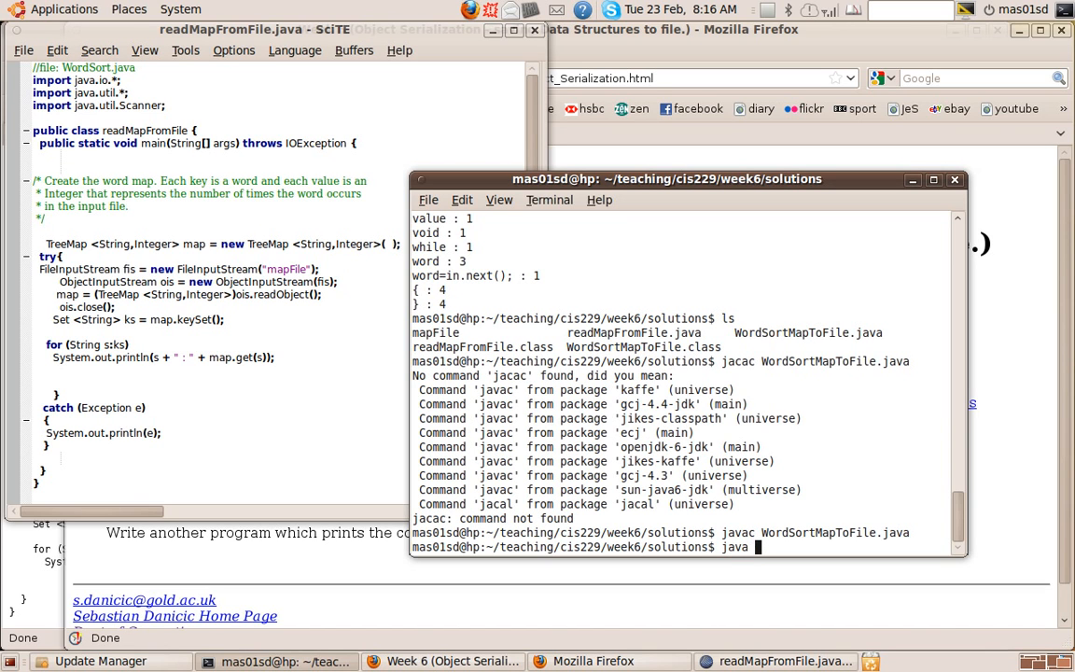
text(WordSortMapToFile)
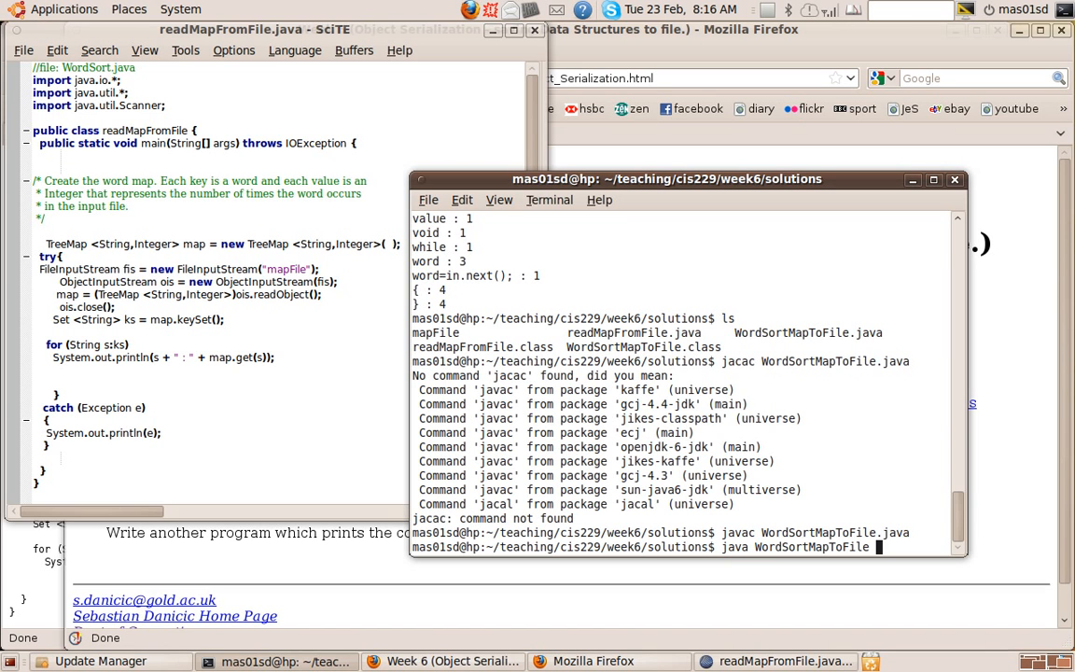
text(../../week5)
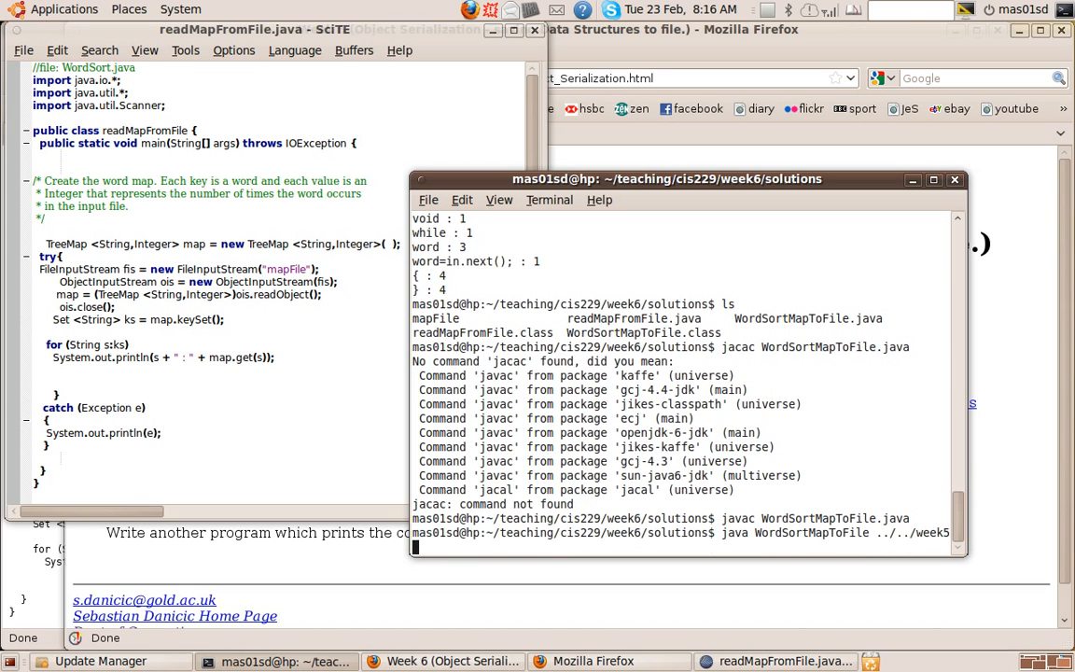
text(/rrr)
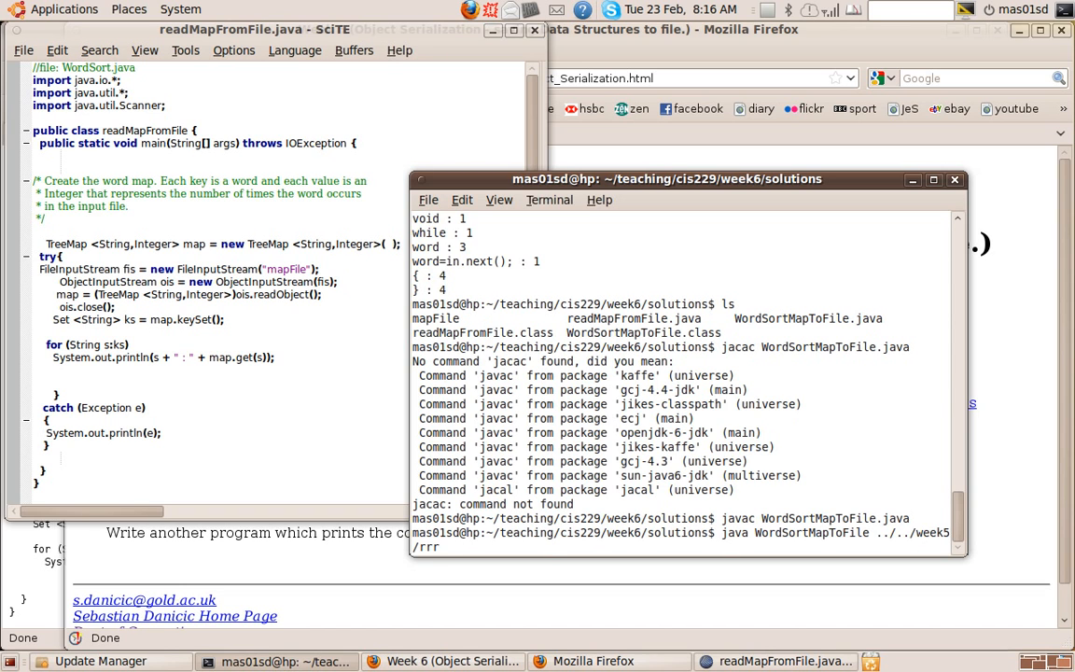
key(Return)
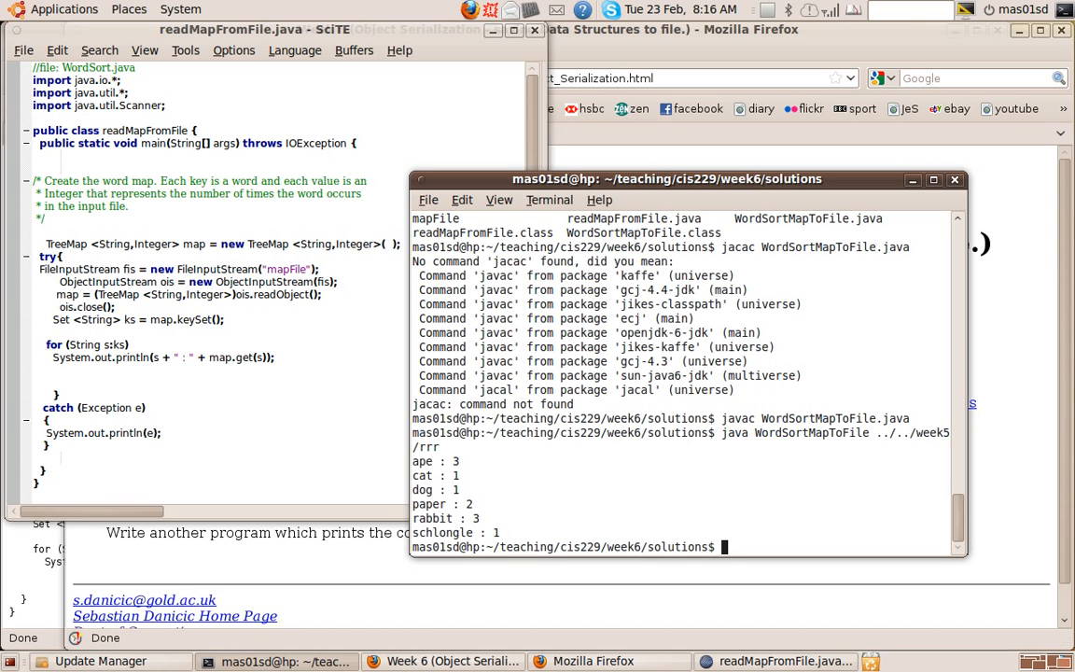
- Run 'java readMapFromFile' to print the saved word counts back
text(jacac WordSortMapToFile.java)
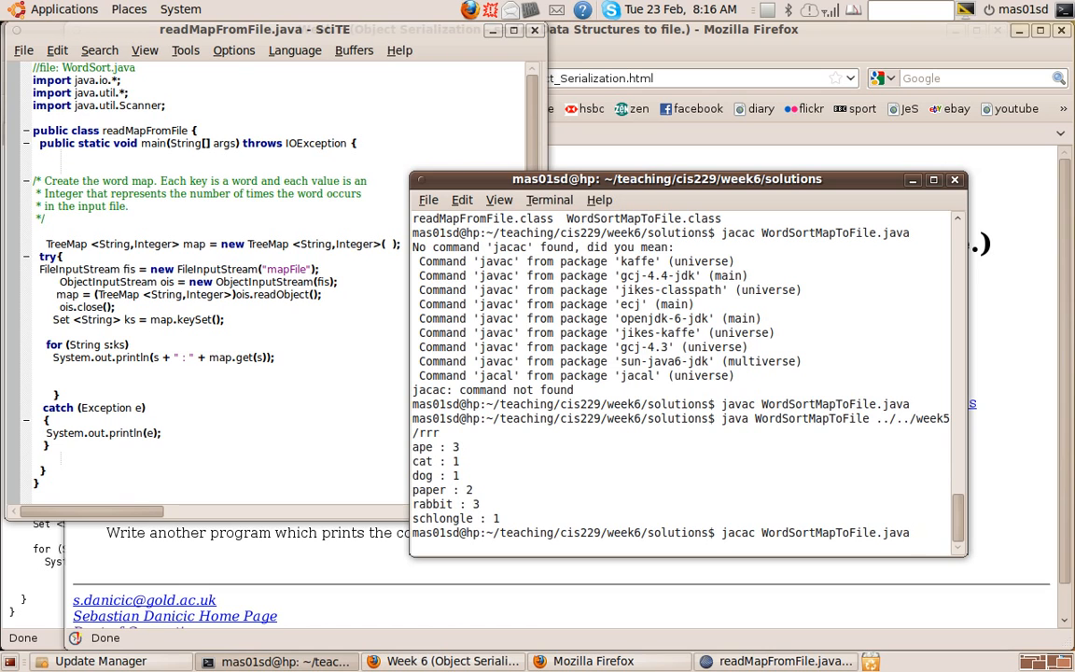
text(java readMapFromFile)
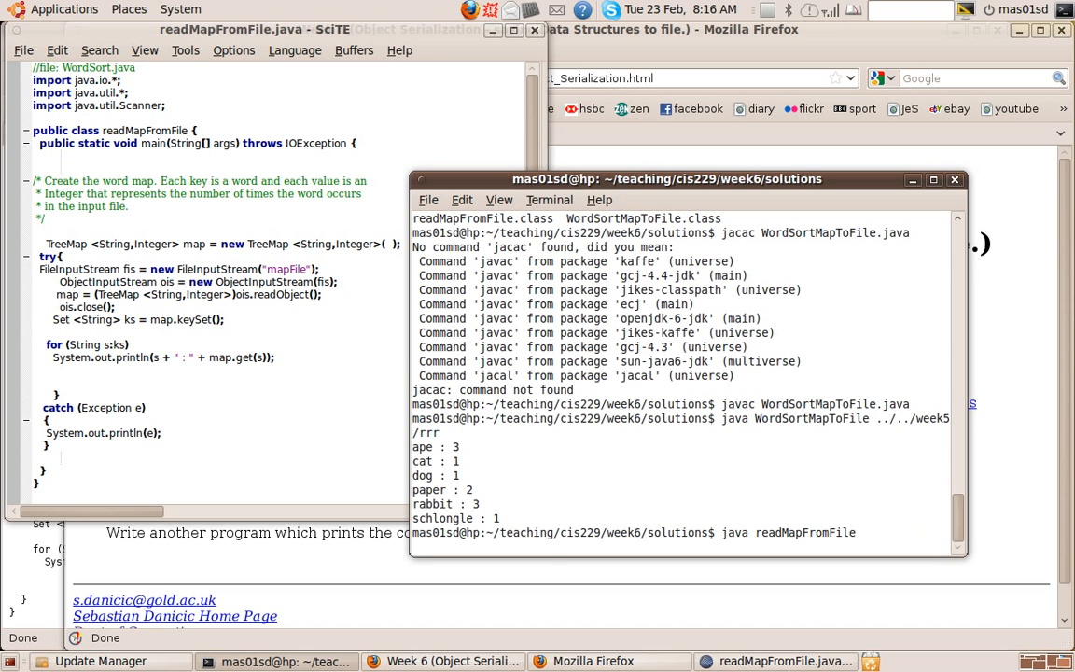
key(Return)
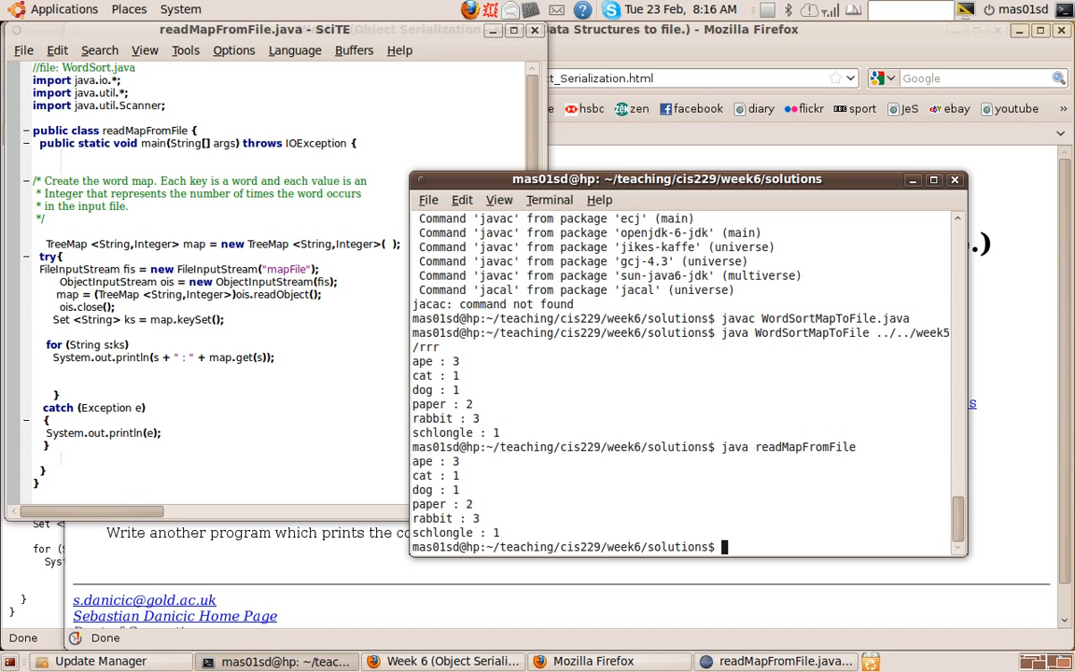